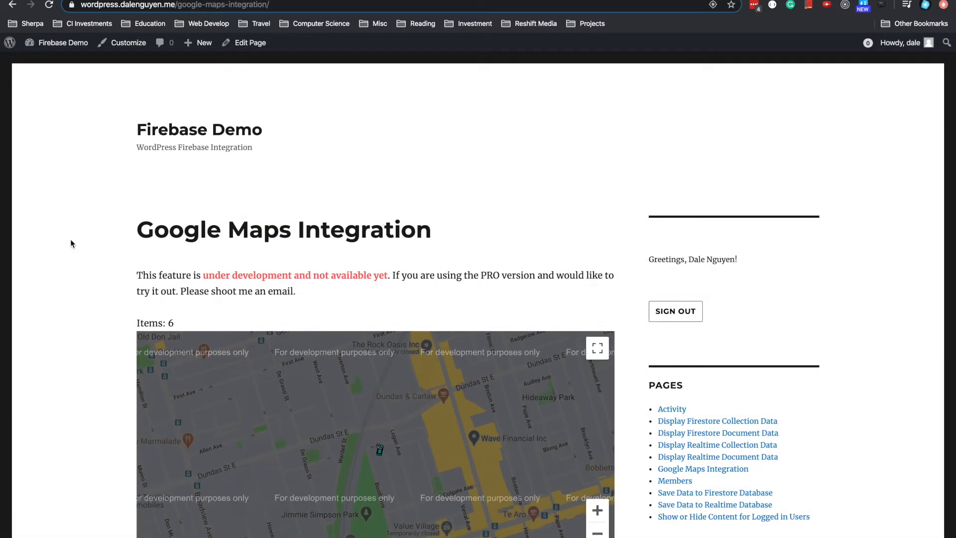
mouse_move(79, 319)
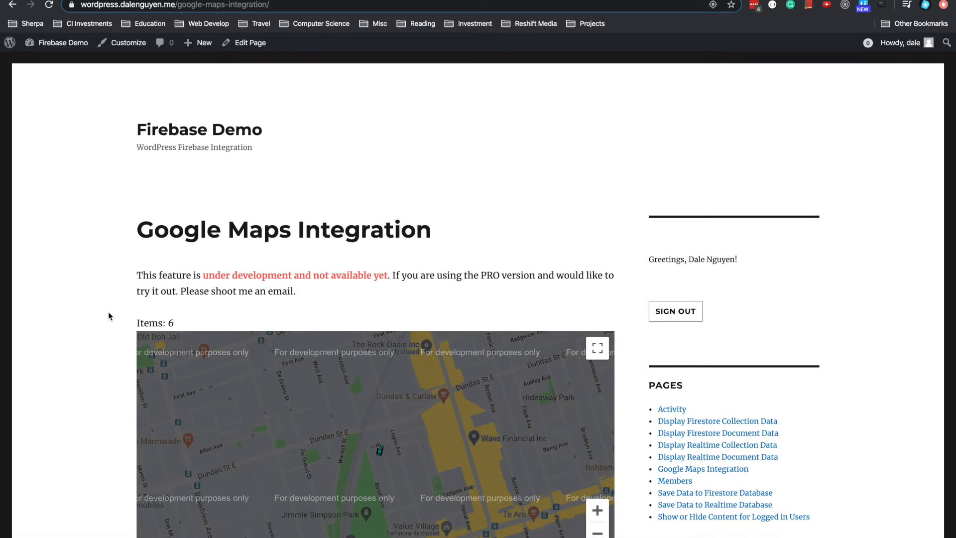
- Change the site's Chrome location permission from Allow to Ask (default) and reload the page
scroll("down", 3)
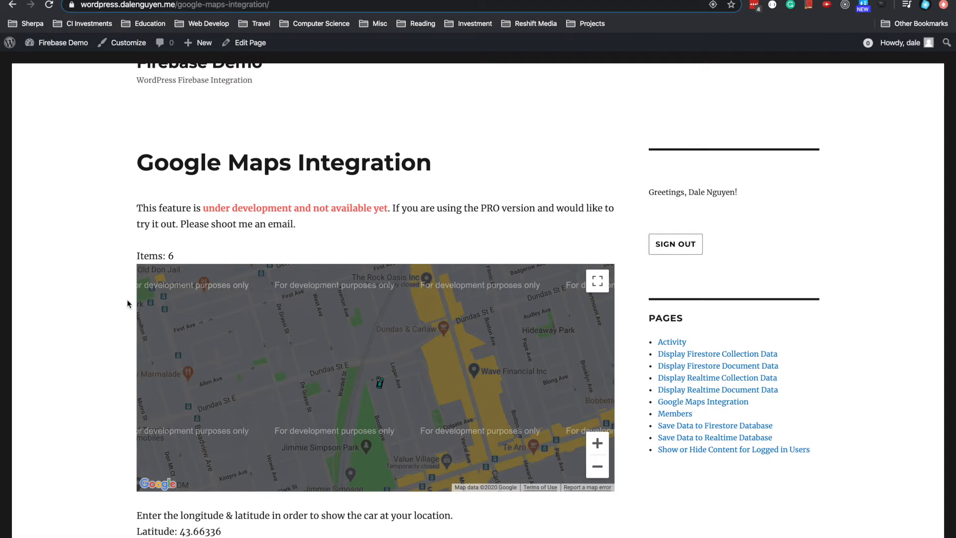
mouse_move(94, 282)
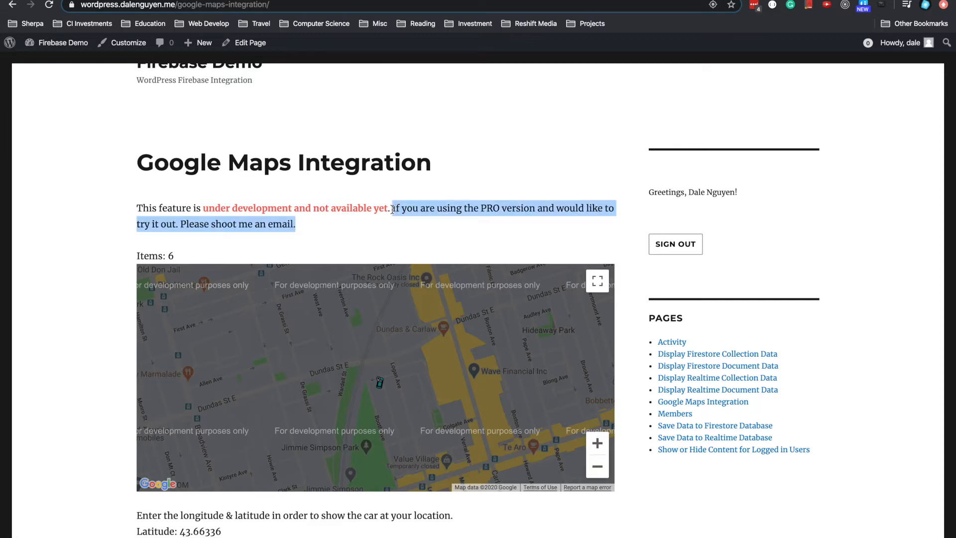
mouse_move(459, 226)
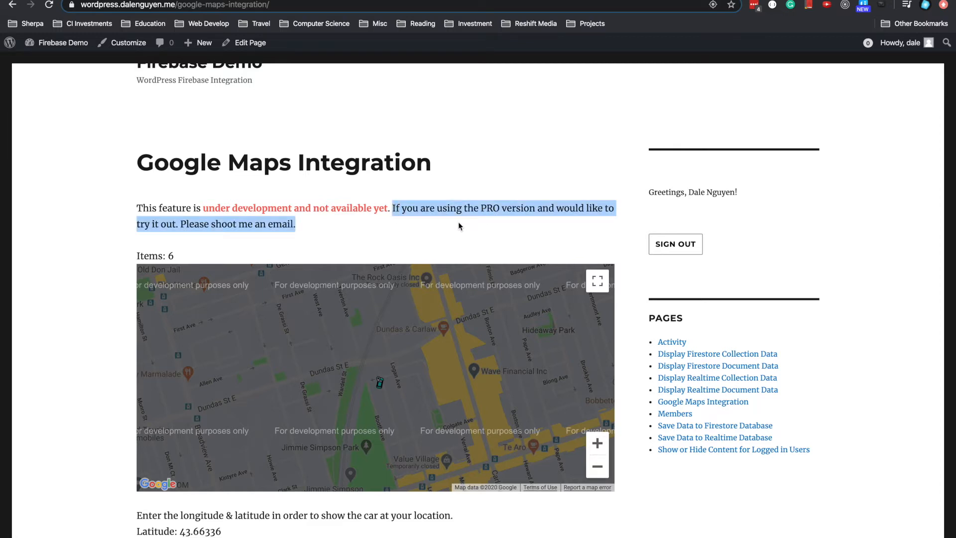
scroll("down", 3)
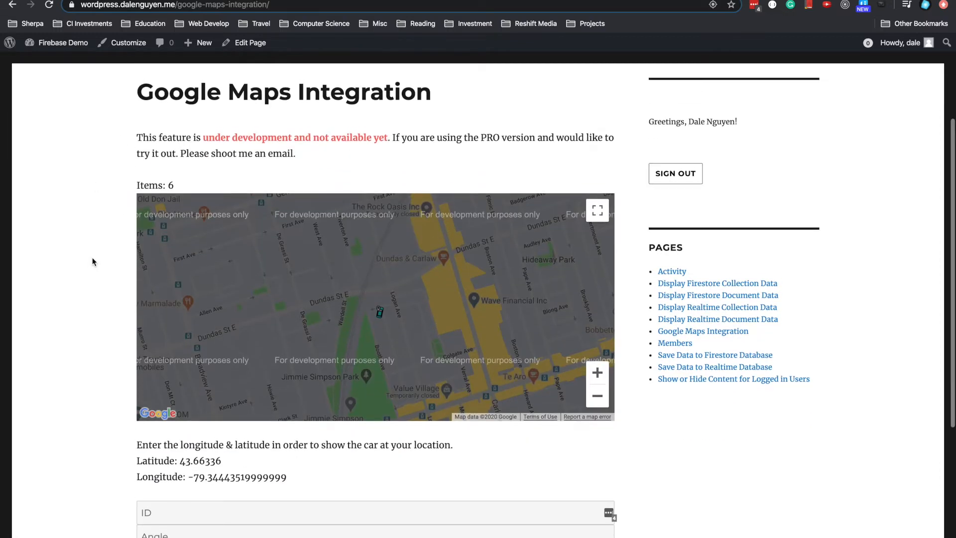
left_click(71, 5)
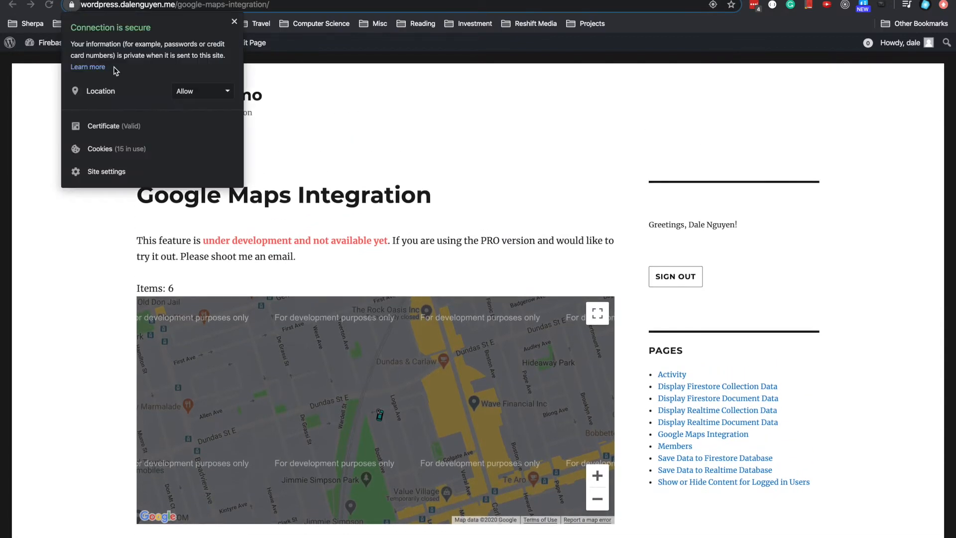
left_click(202, 91)
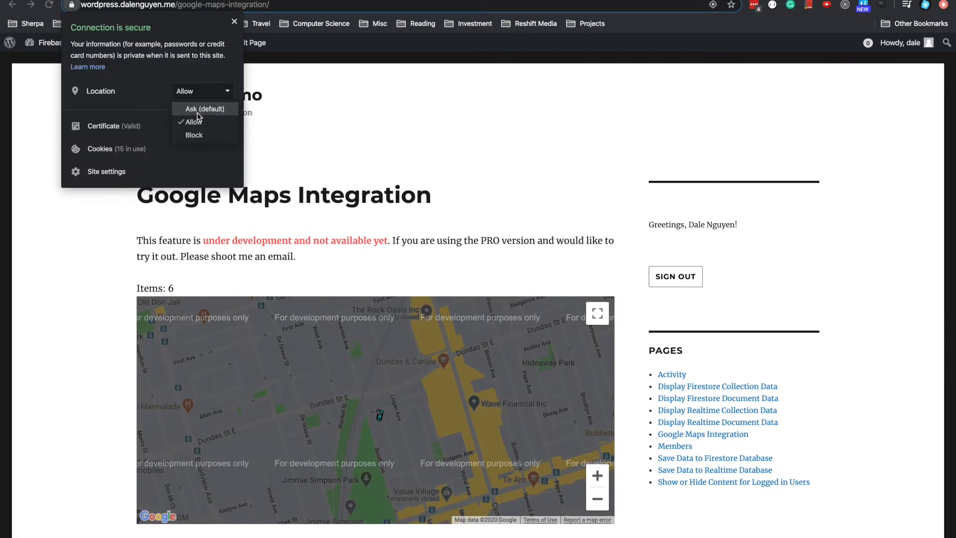
left_click(205, 108)
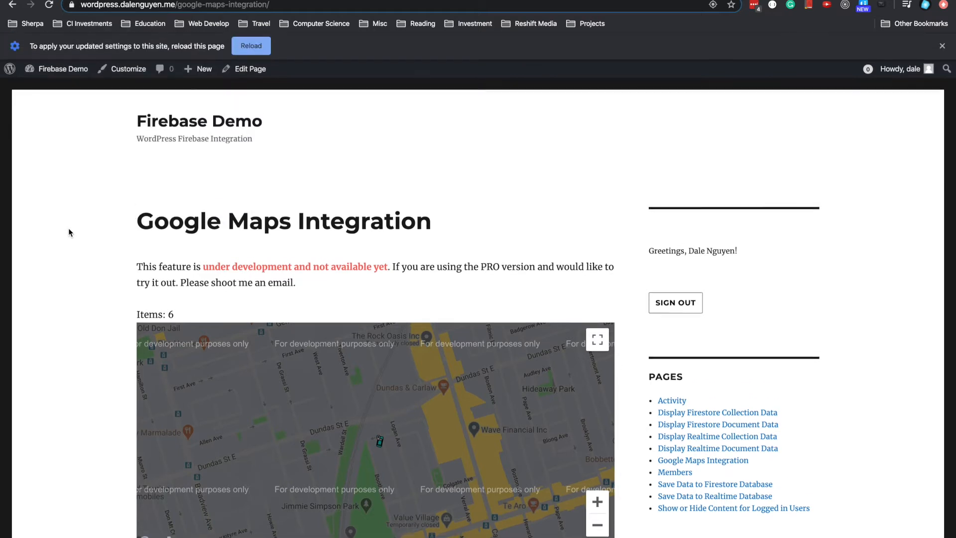
left_click(250, 45)
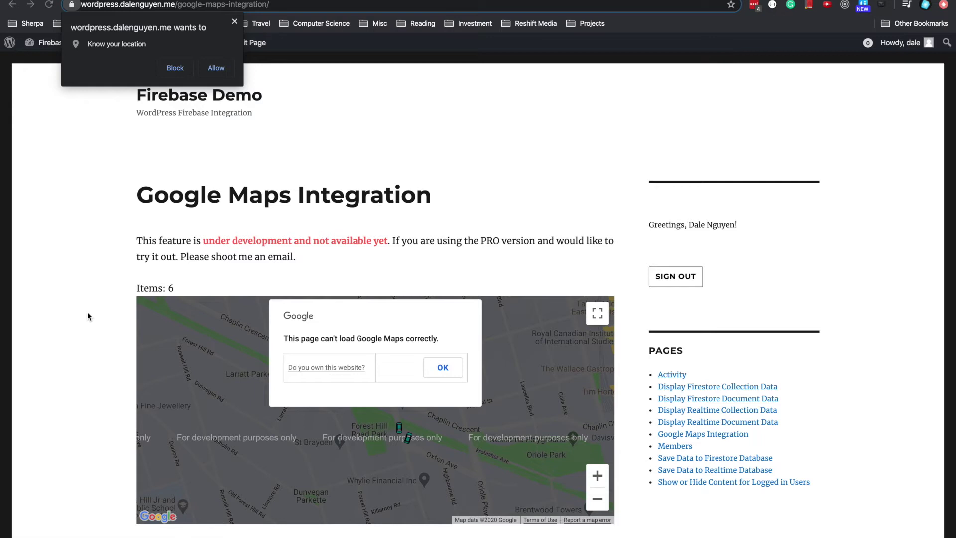
mouse_move(158, 79)
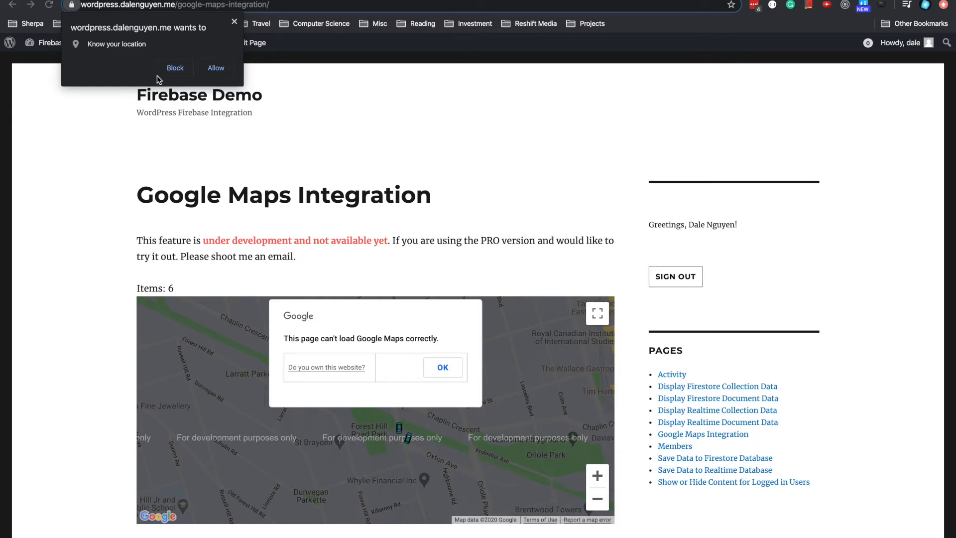
mouse_move(215, 68)
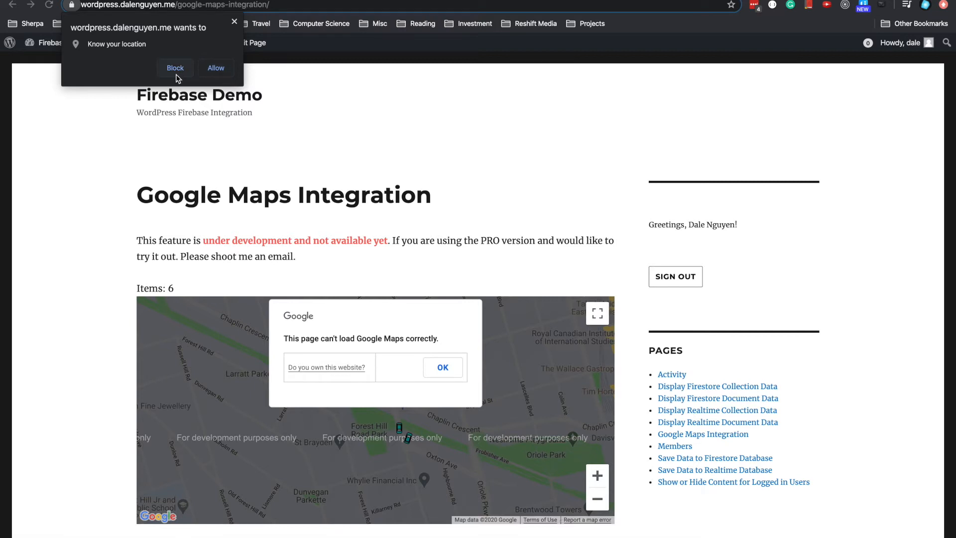
mouse_move(381, 446)
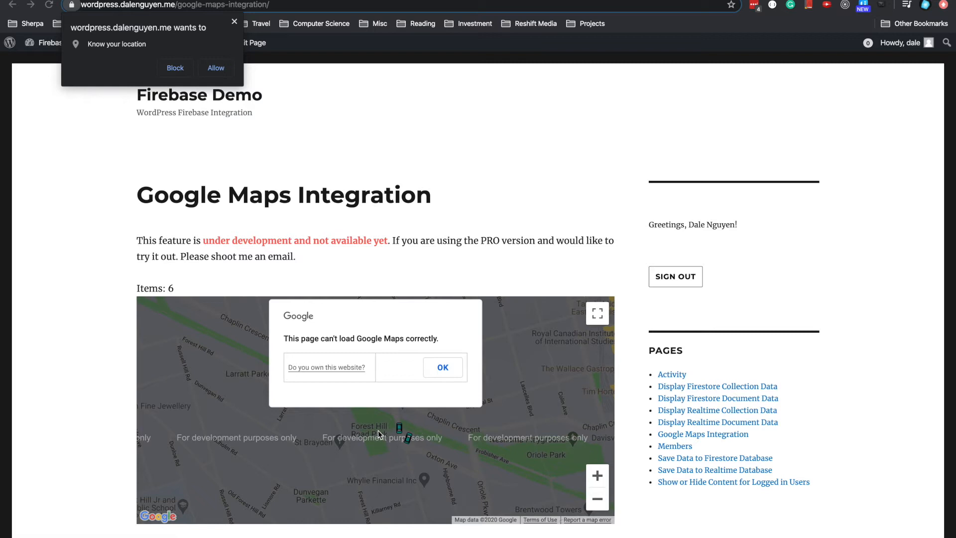
mouse_move(353, 458)
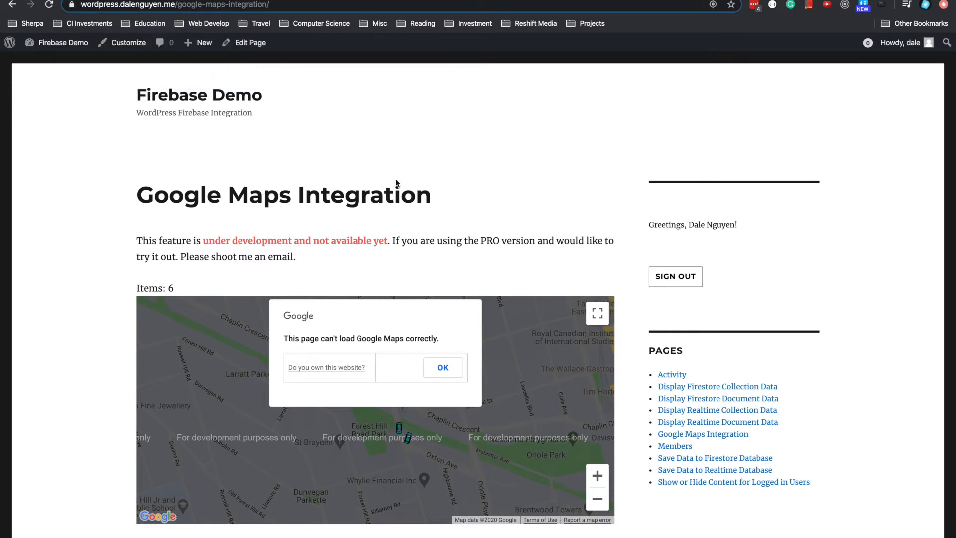
- Dismiss the 'can't load Google Maps correctly' error and scroll to the car marker near Dundas St E
left_click(442, 367)
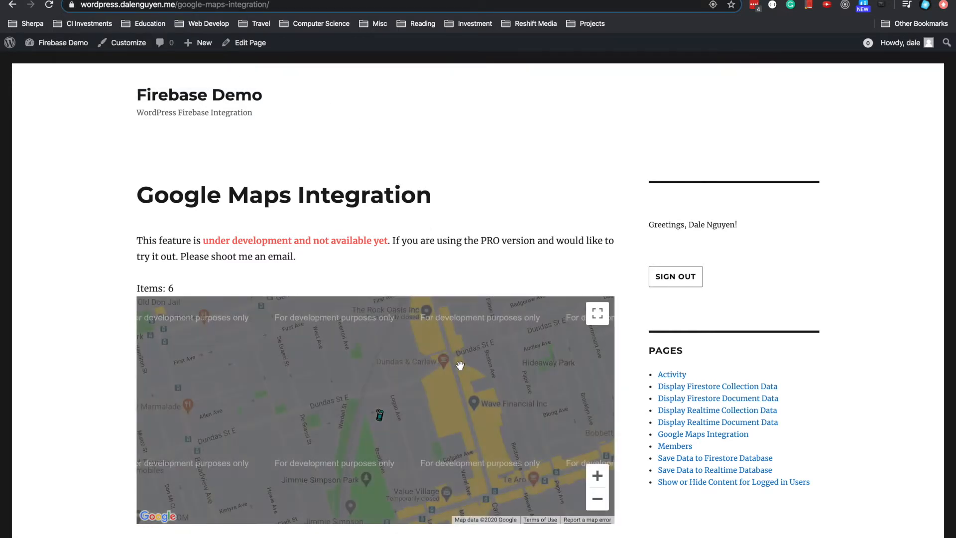
mouse_move(497, 286)
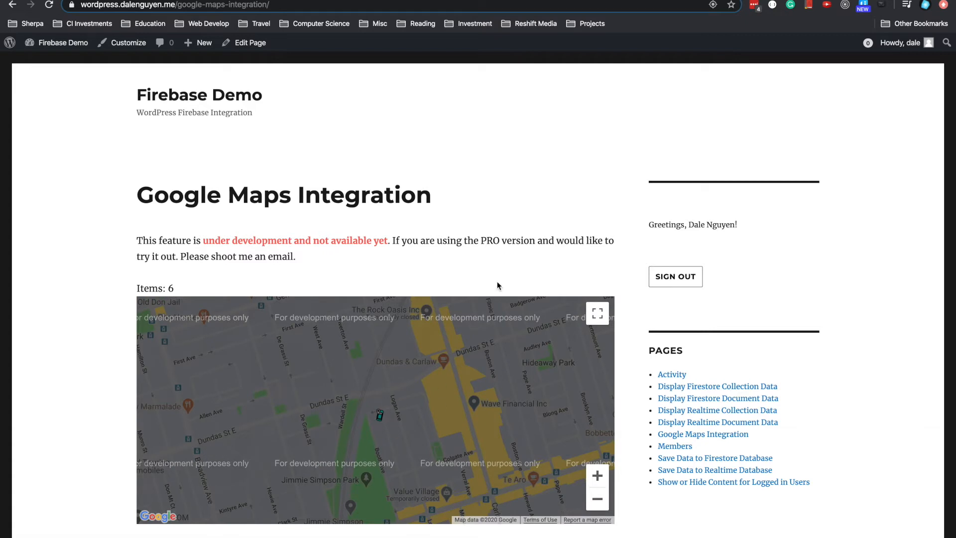
mouse_move(409, 400)
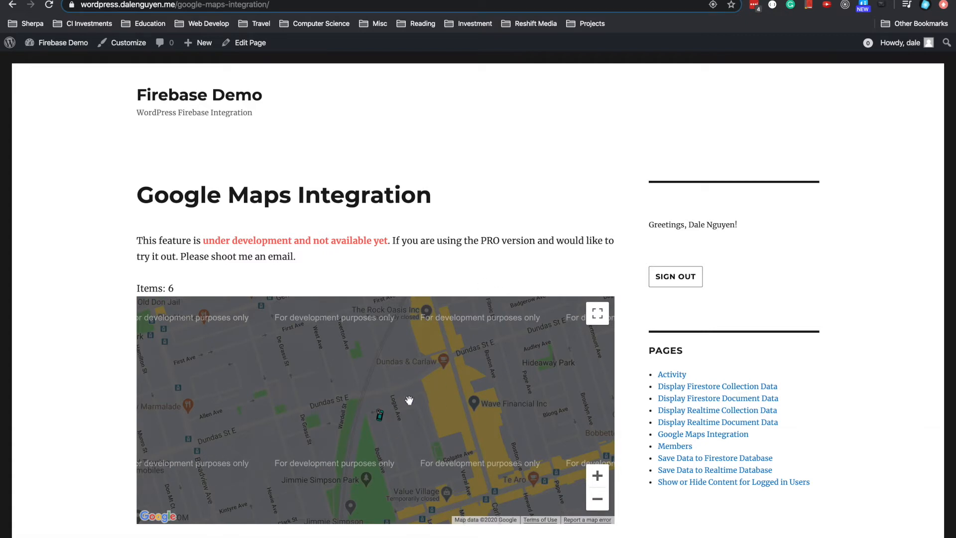
scroll("down", 3)
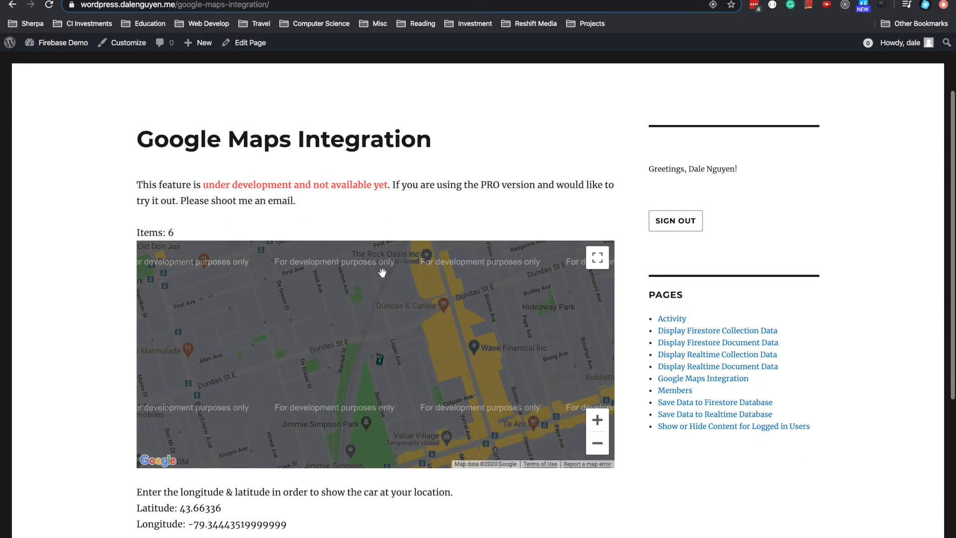
mouse_move(288, 267)
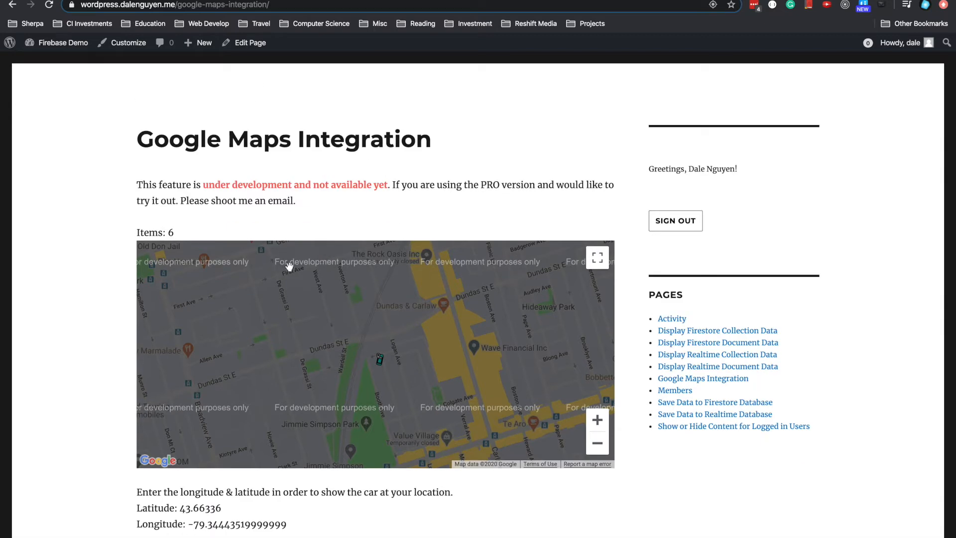
mouse_move(397, 268)
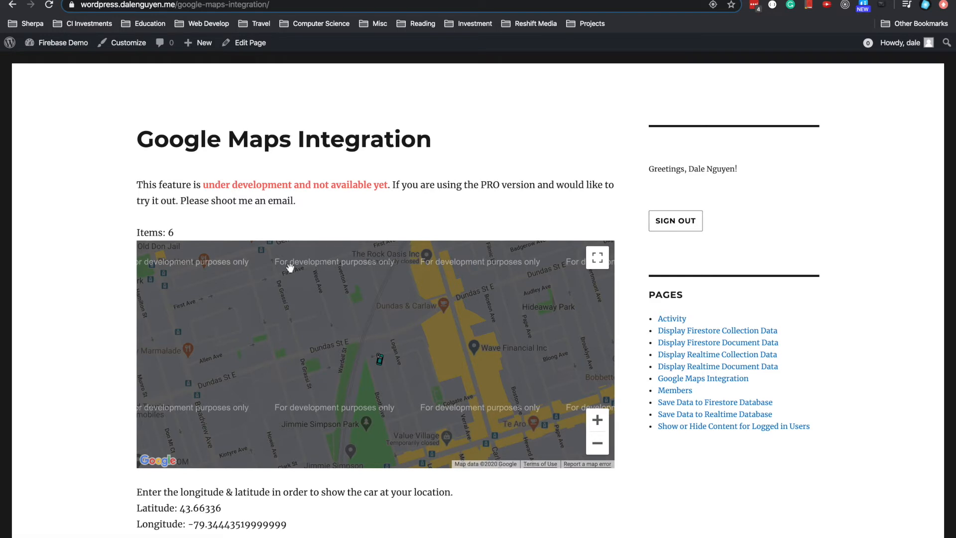
scroll("down", 3)
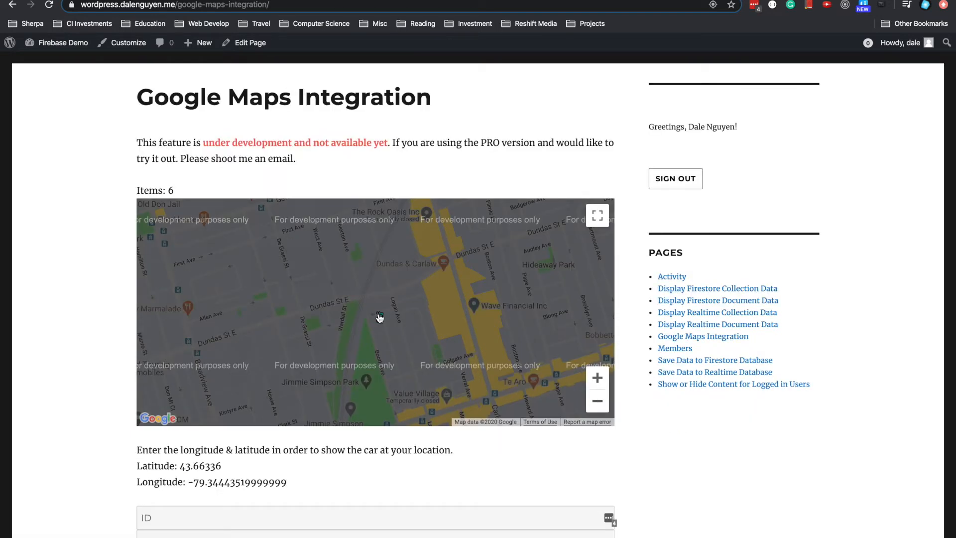
mouse_move(383, 317)
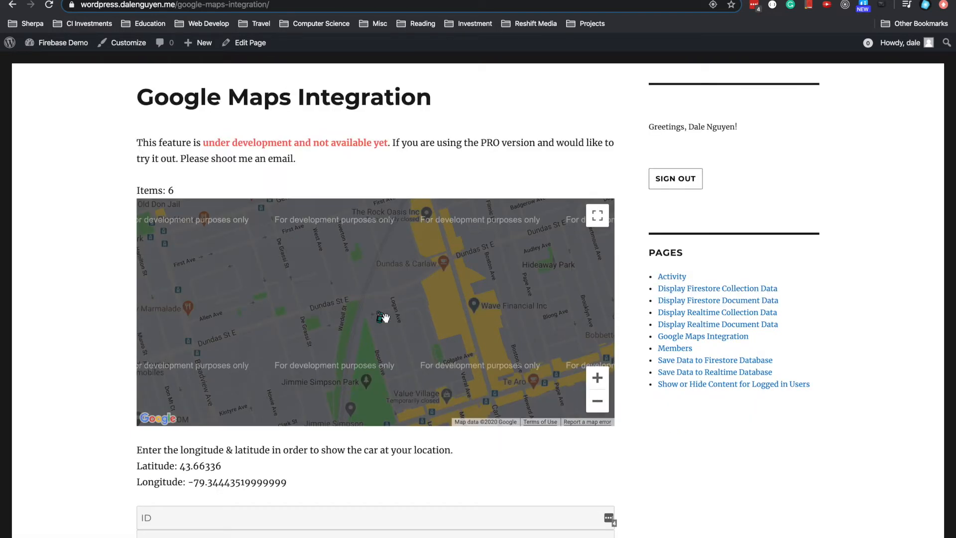
mouse_move(385, 328)
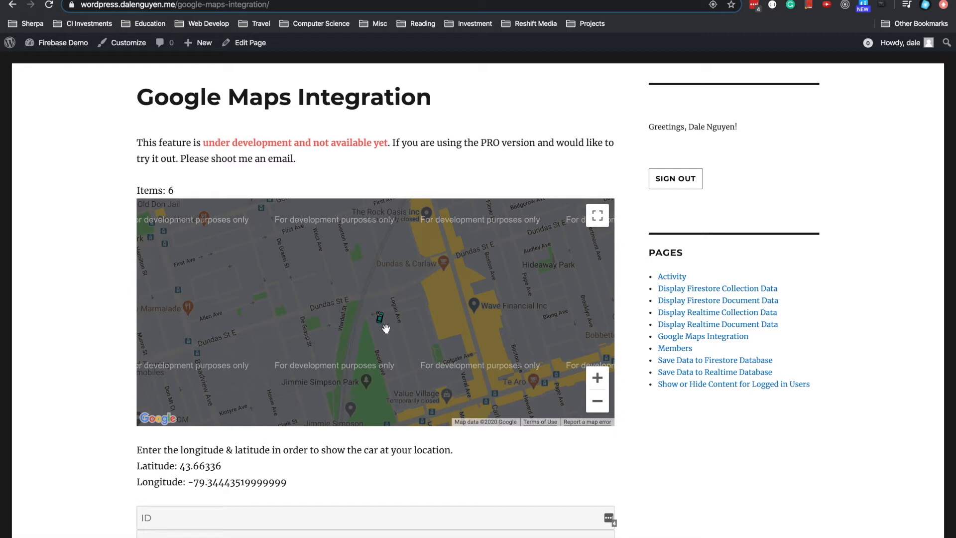
mouse_move(393, 329)
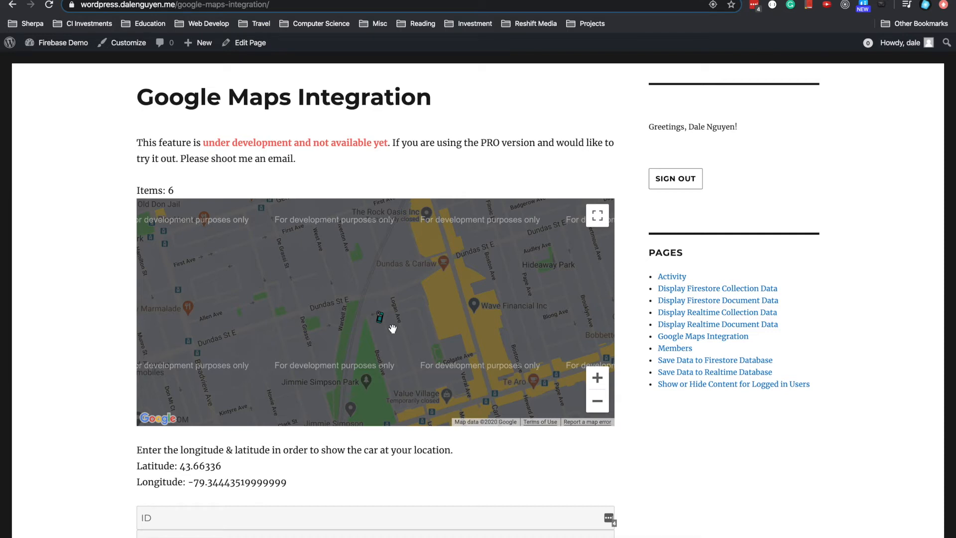
mouse_move(383, 325)
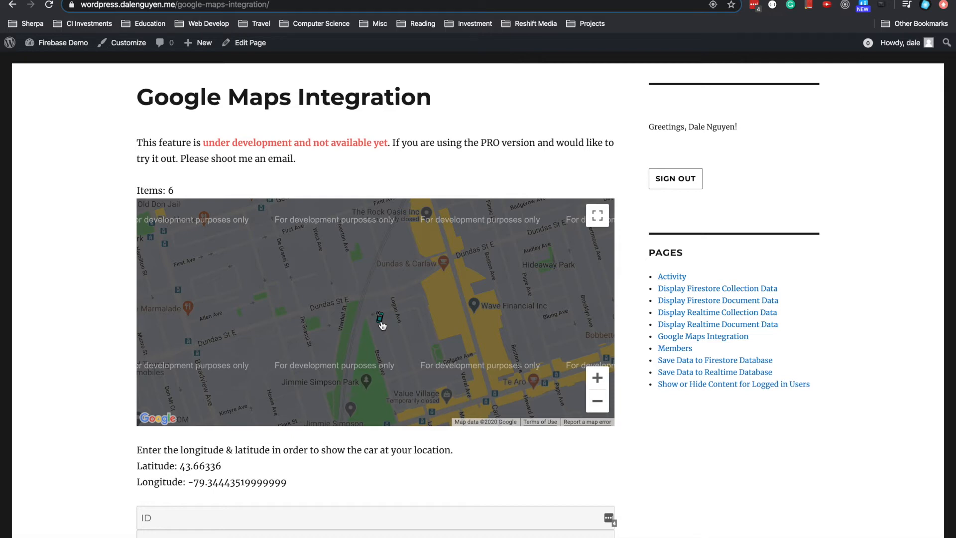
mouse_move(135, 440)
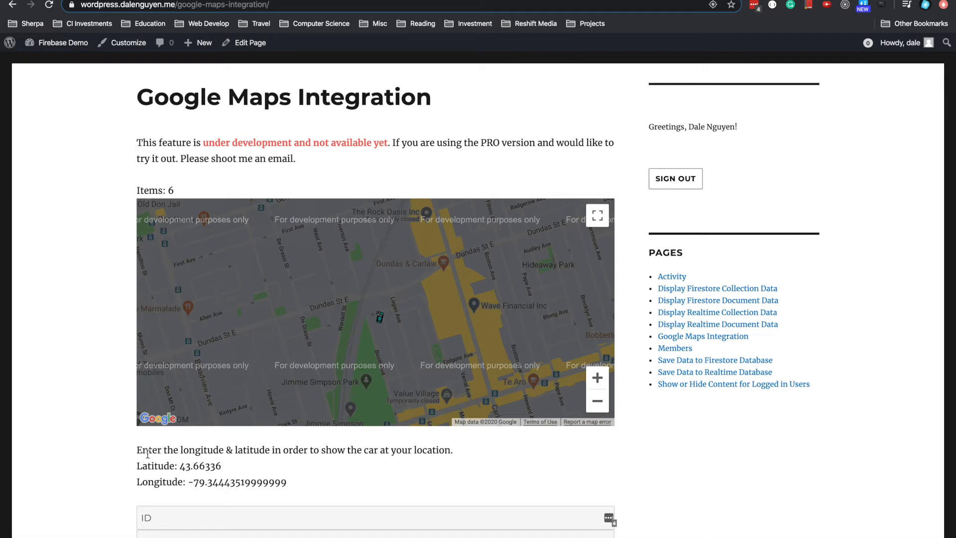
mouse_move(381, 327)
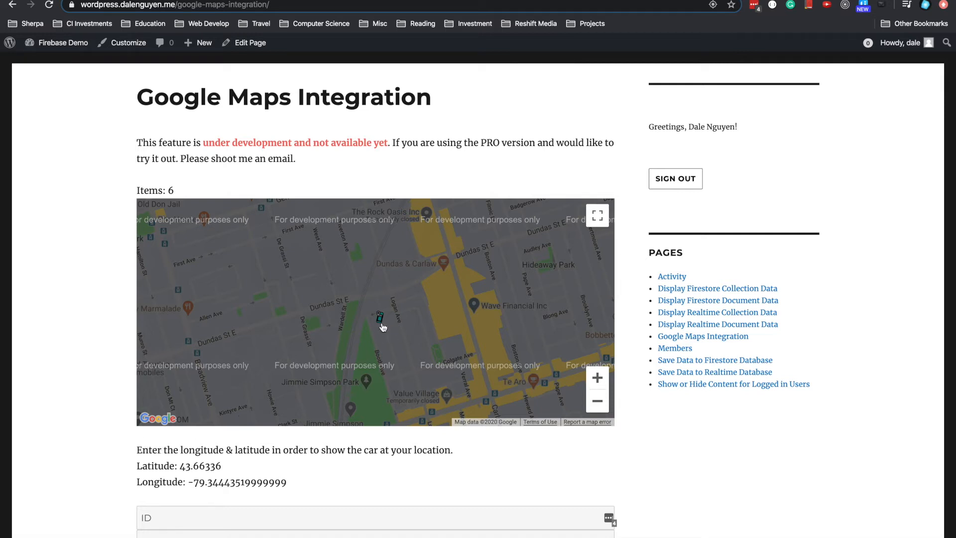
mouse_move(189, 471)
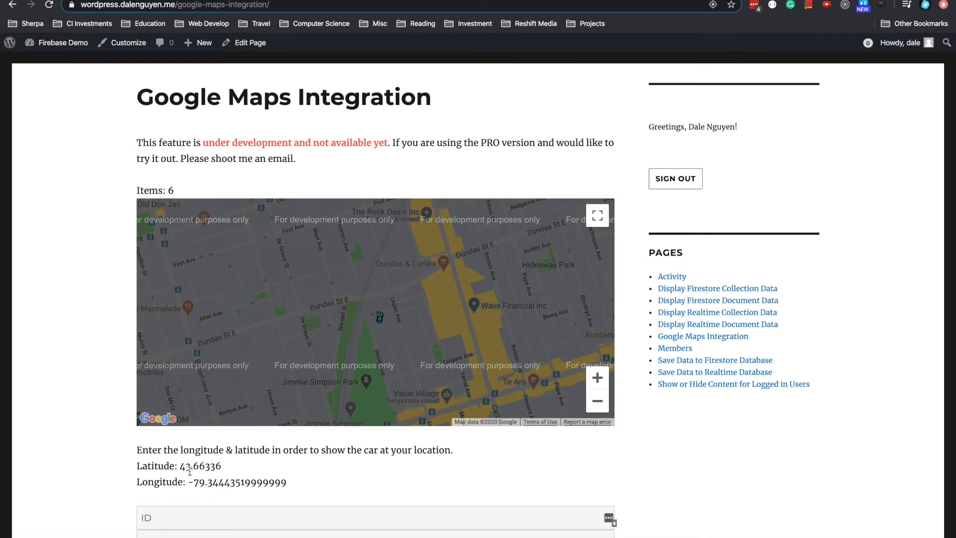
- Enter ID 1, angle 20, latitude 43.66338 and longitude -79.3444351998 in the car form
scroll("down", 3)
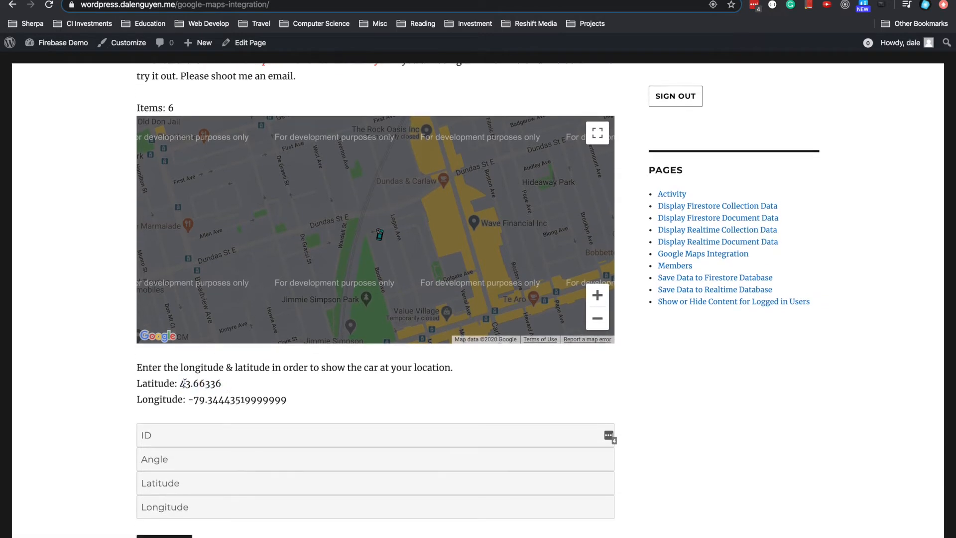
double_click(200, 383)
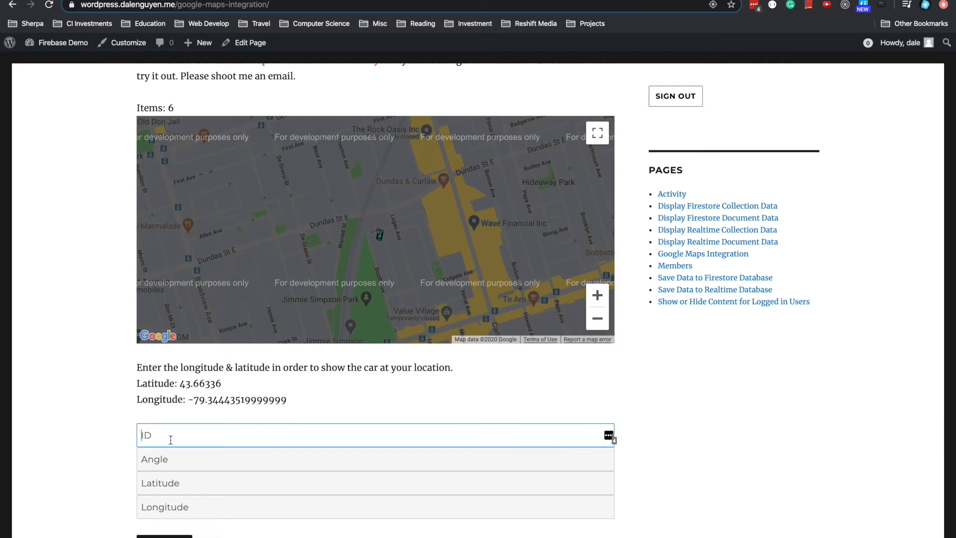
left_click(375, 459)
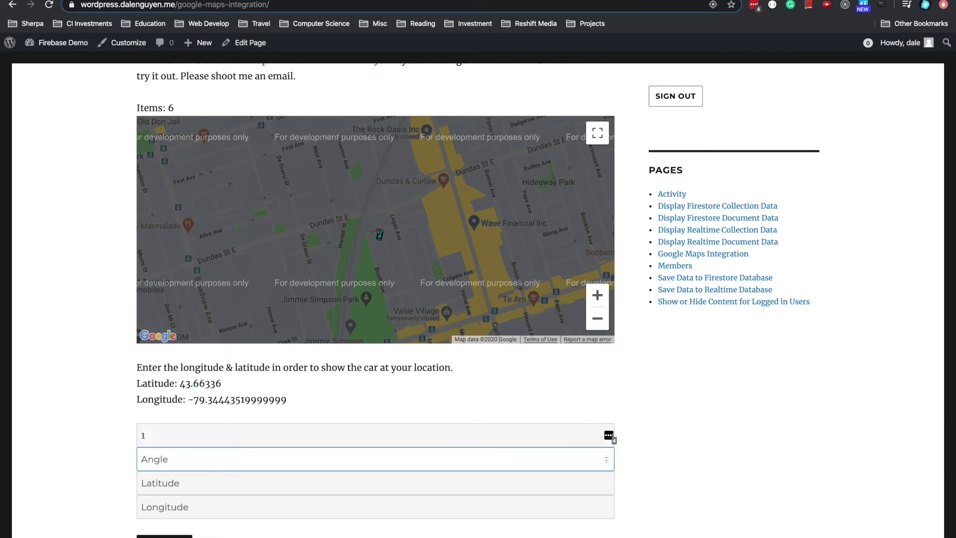
type("20")
left_click(375, 482)
type("43.6633")
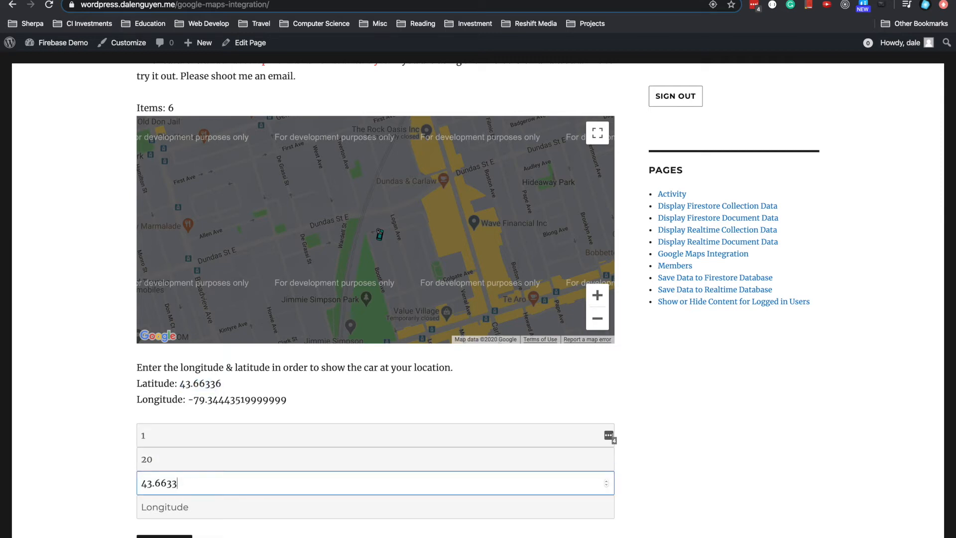
type("8")
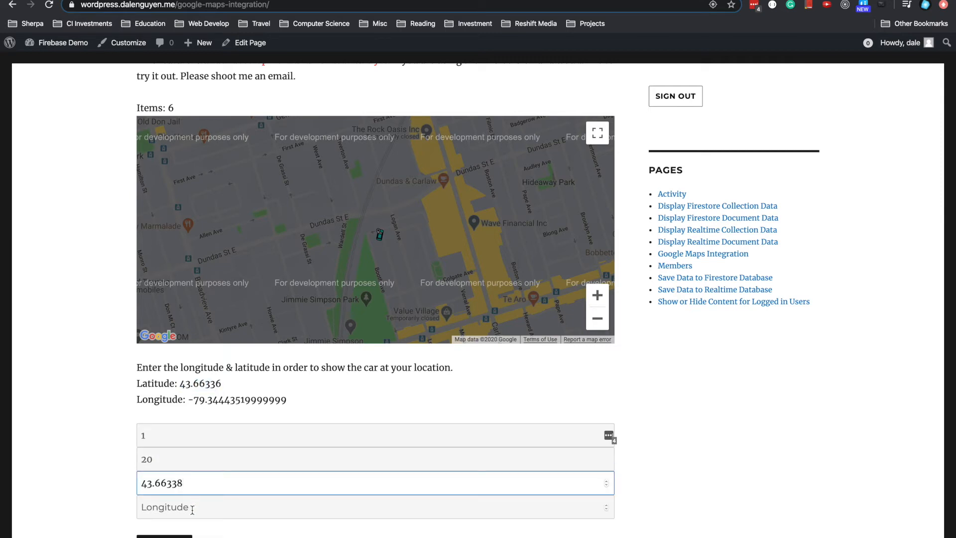
double_click(236, 400)
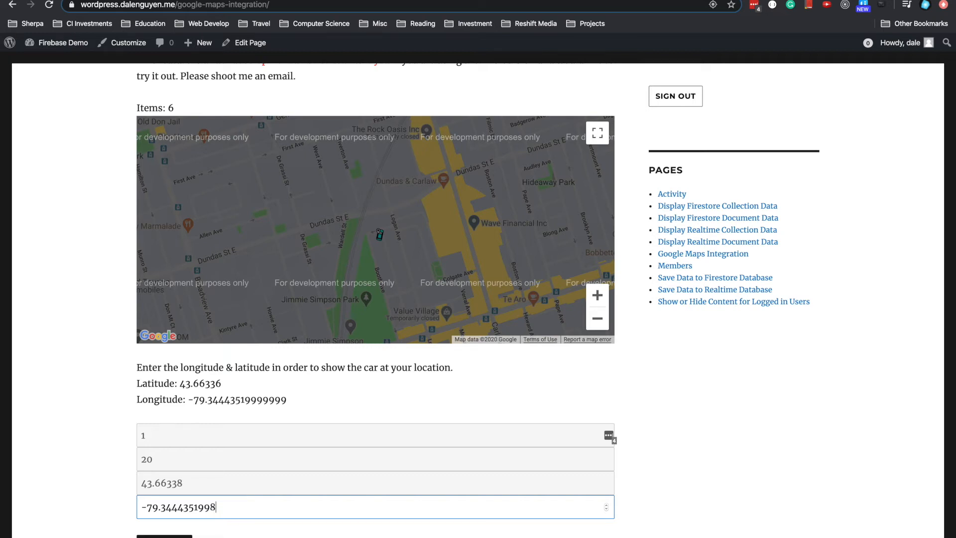
mouse_move(380, 238)
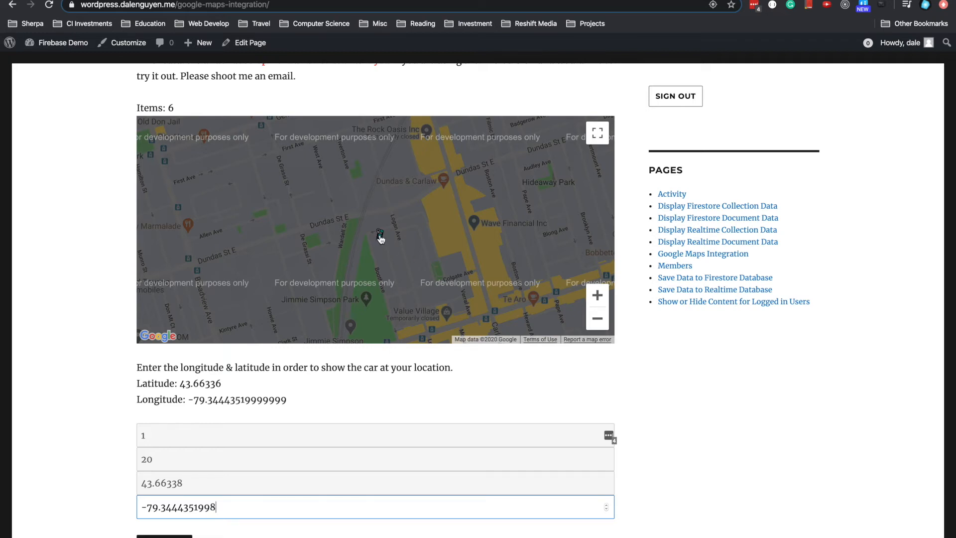
mouse_move(378, 235)
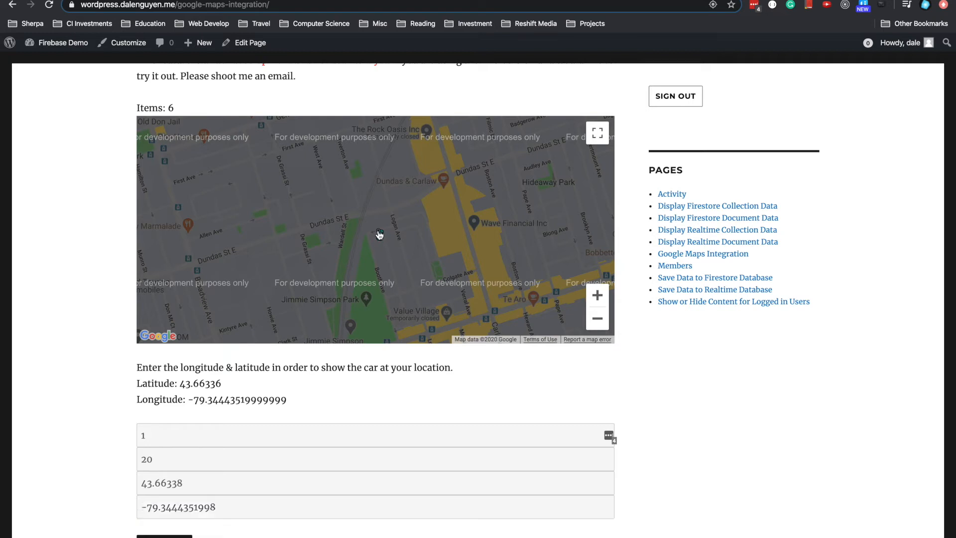
scroll("down", 3)
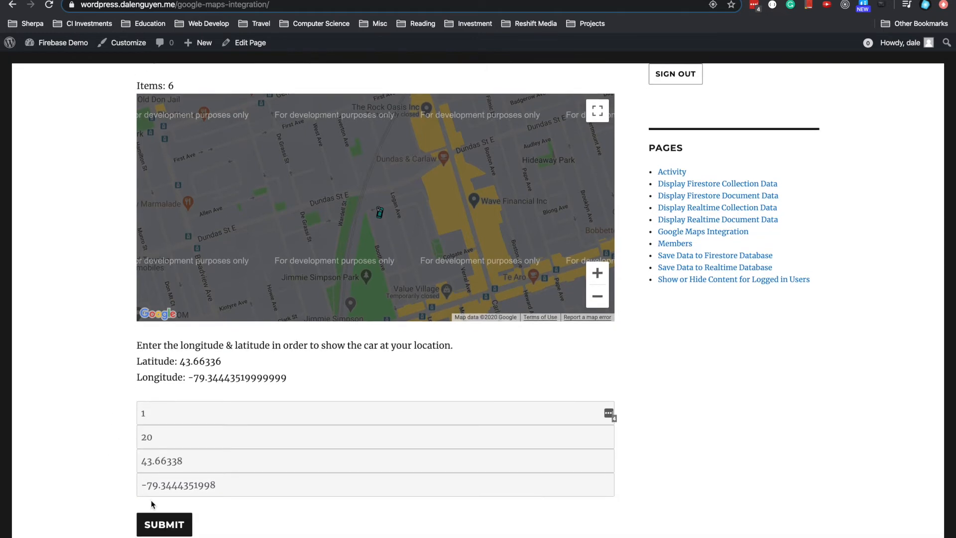
- Submit the car, confirm the Items count is now 7, and compare the marker with the latitude
left_click(164, 524)
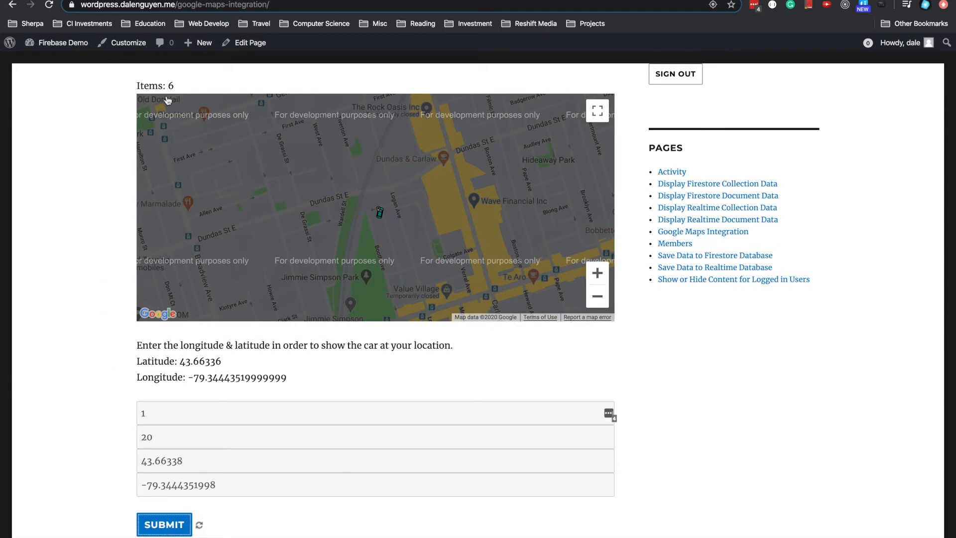
double_click(172, 85)
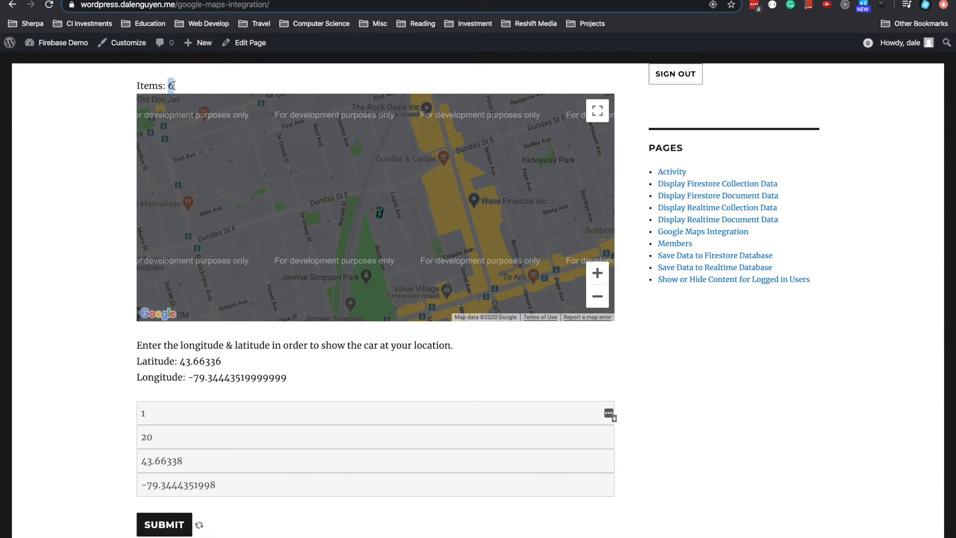
left_click(164, 525)
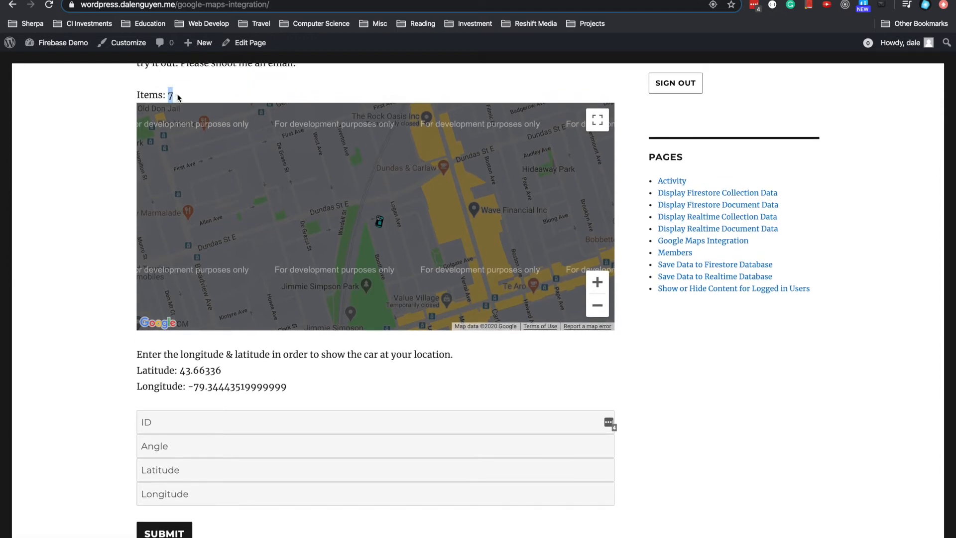
mouse_move(380, 228)
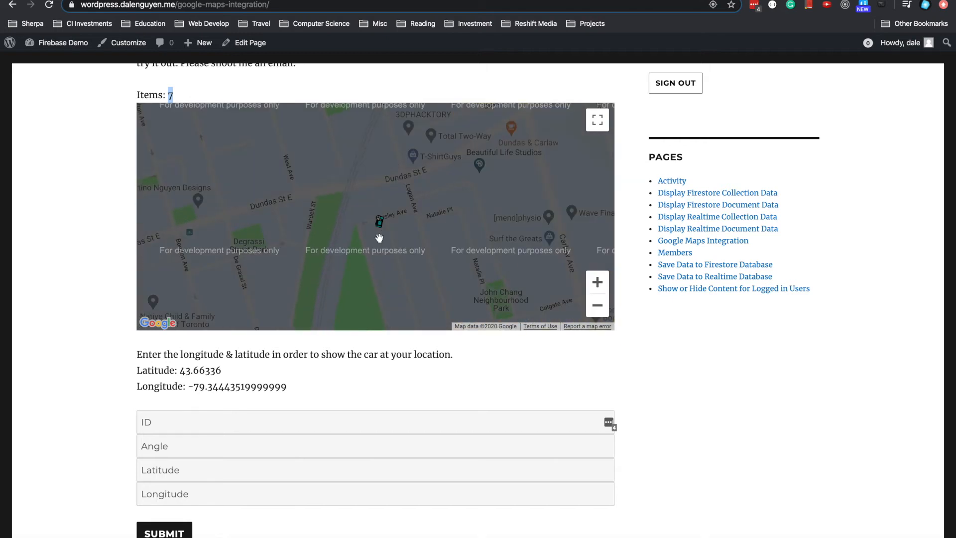
double_click(200, 370)
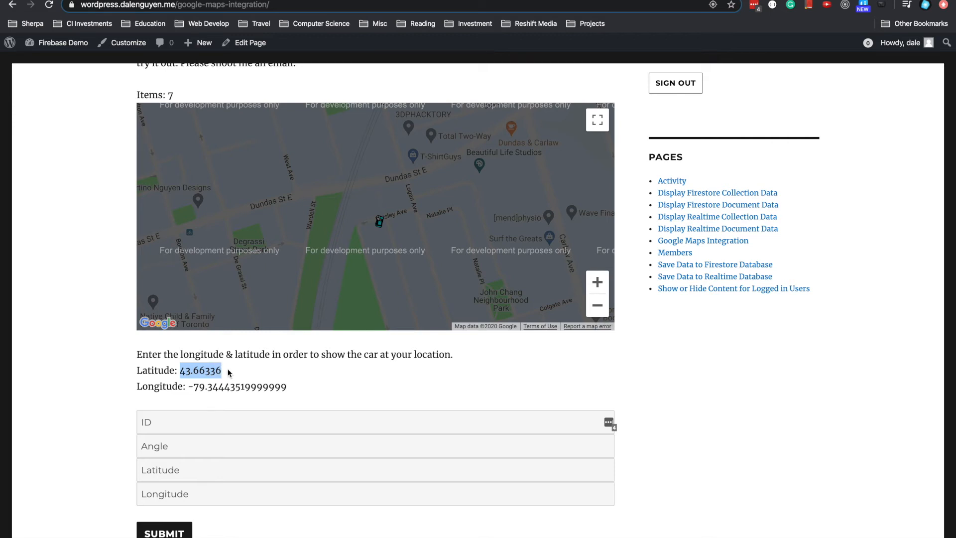
mouse_move(385, 228)
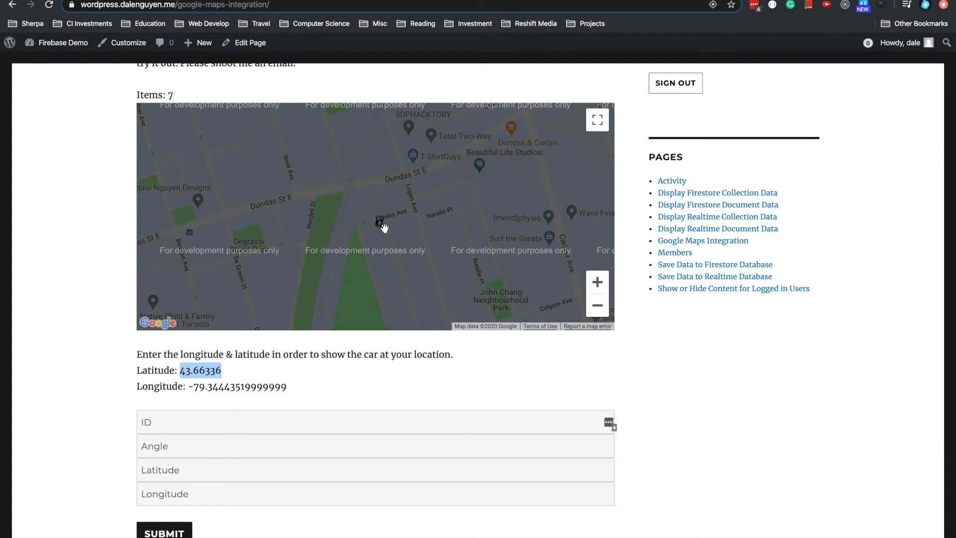
scroll("up", 3)
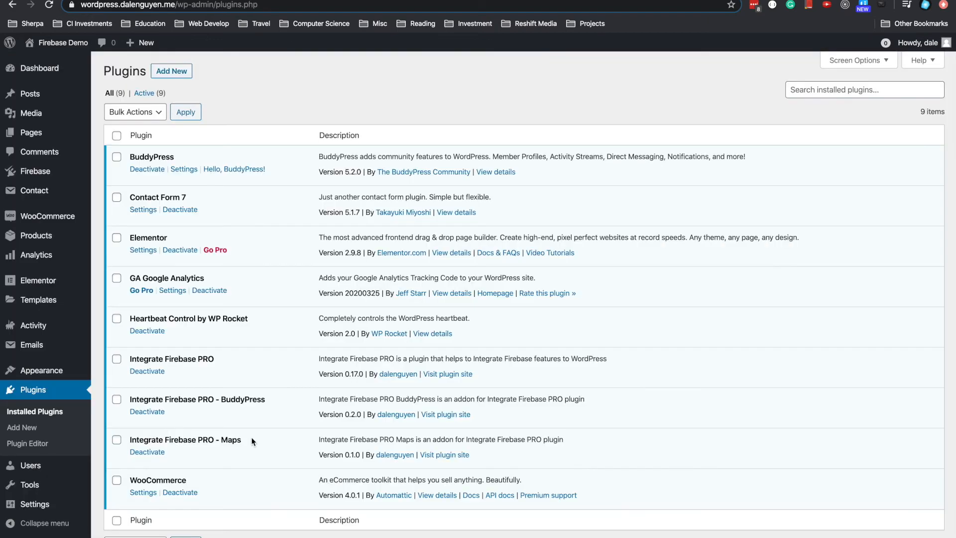
- Point out Integrate Firebase PRO and Integrate Firebase PRO - Maps in the installed plugins
double_click(185, 439)
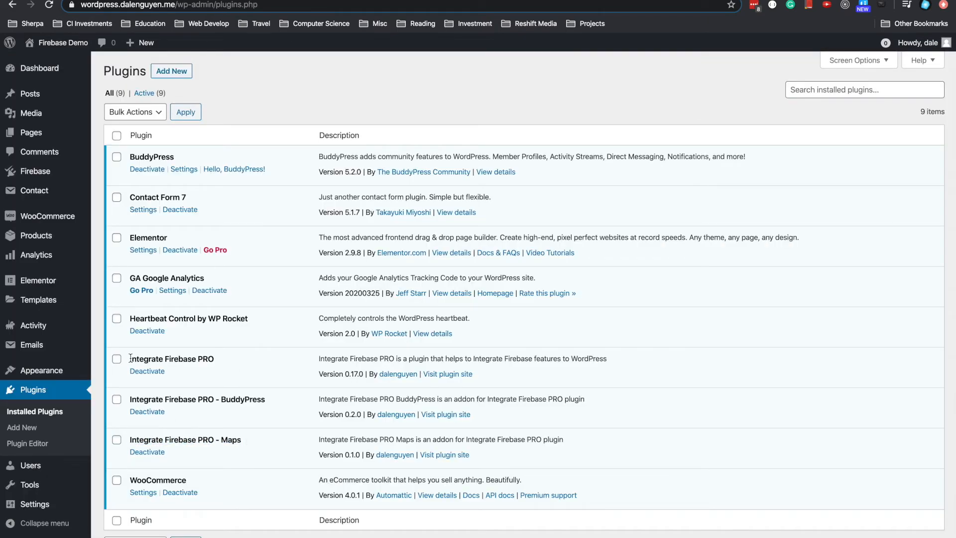
double_click(171, 358)
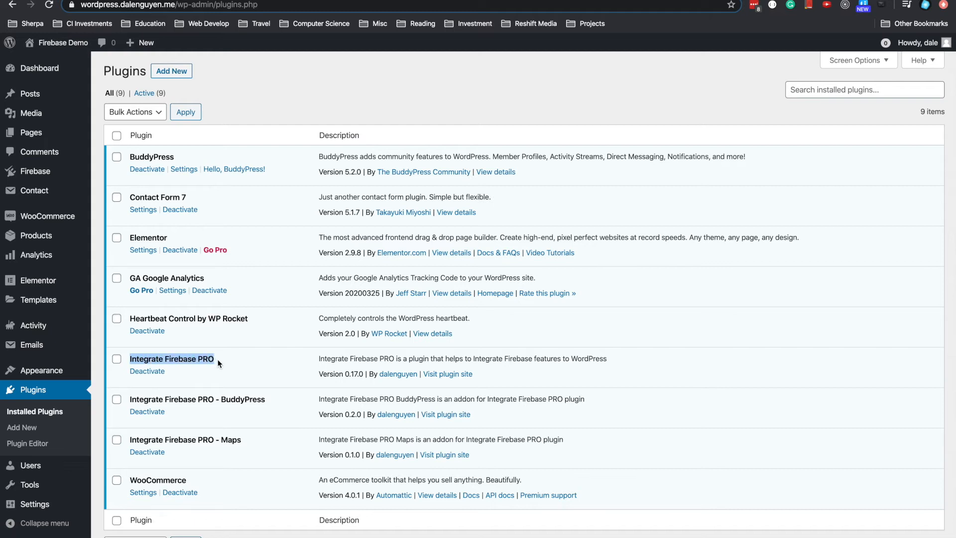
double_click(340, 374)
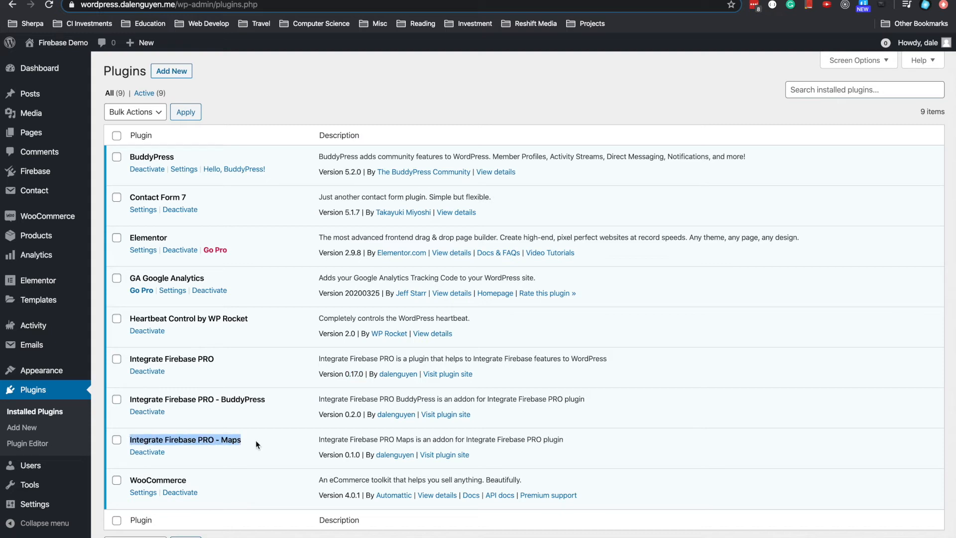
mouse_move(194, 457)
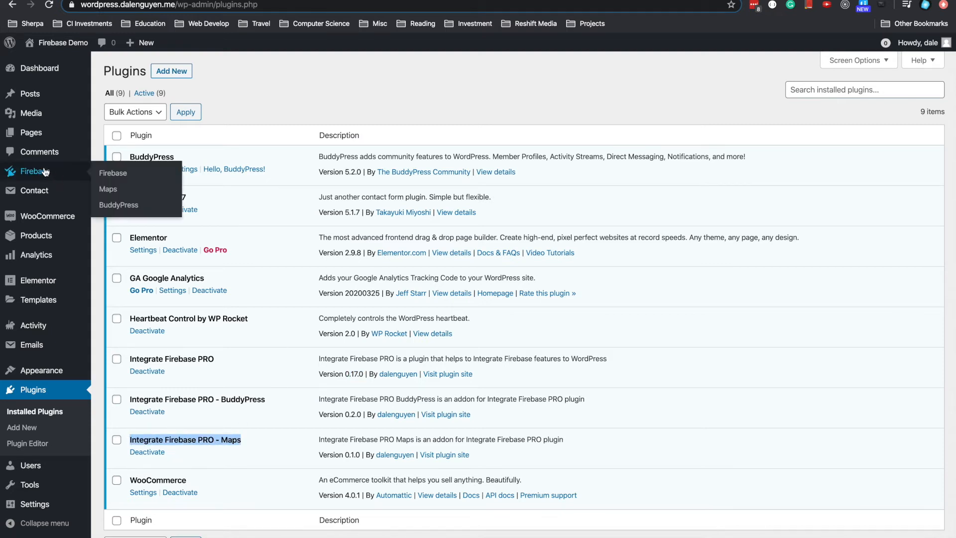
mouse_move(108, 188)
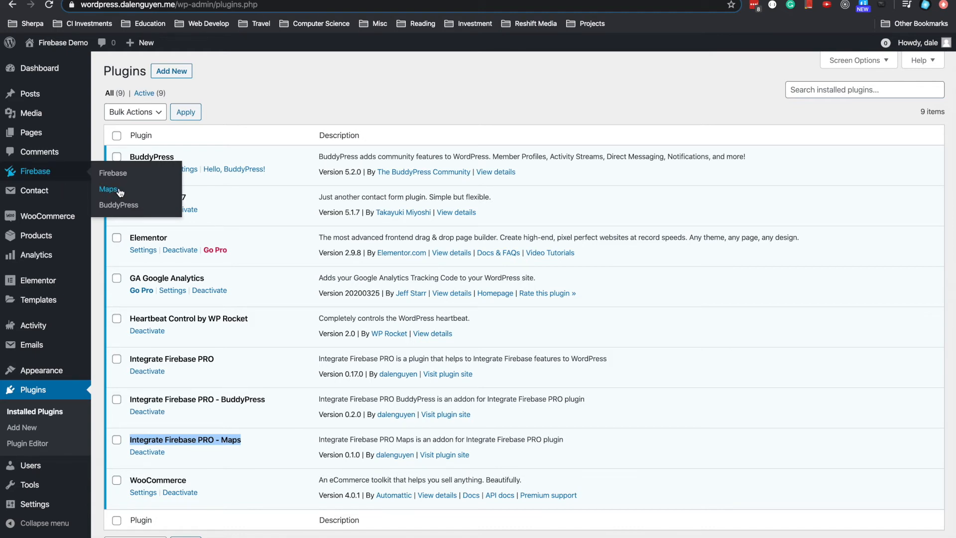
- Open the Firebase > Maps settings and view Google's Get an API Key guide
left_click(108, 189)
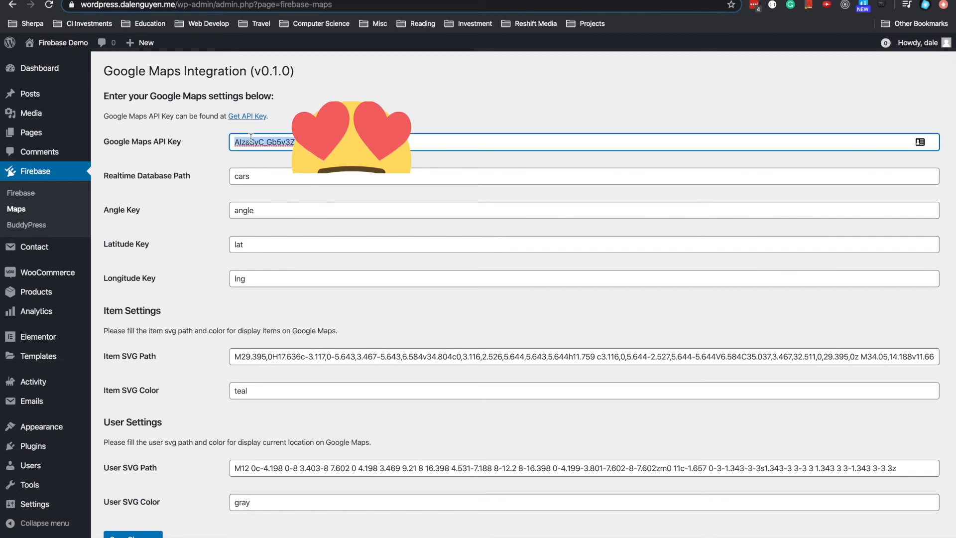
mouse_move(422, 141)
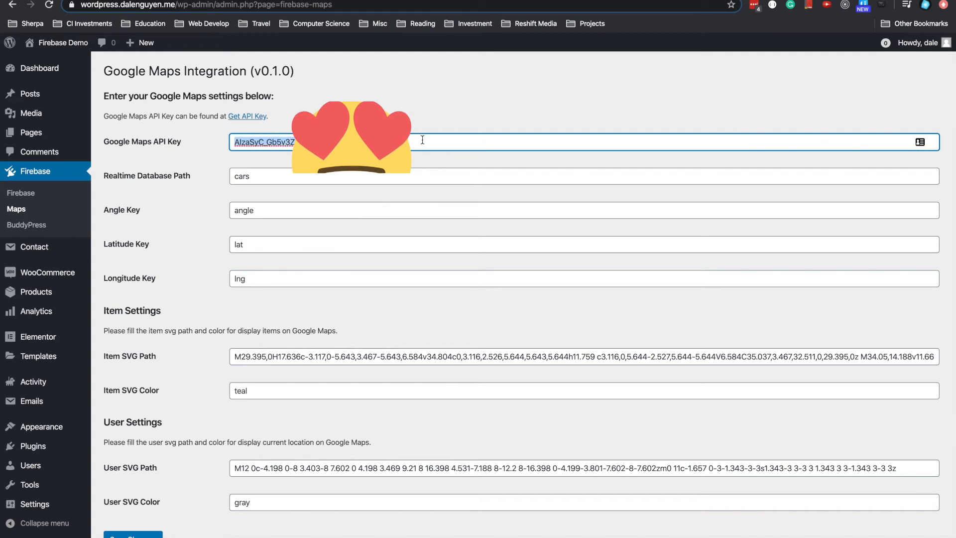
left_click(246, 116)
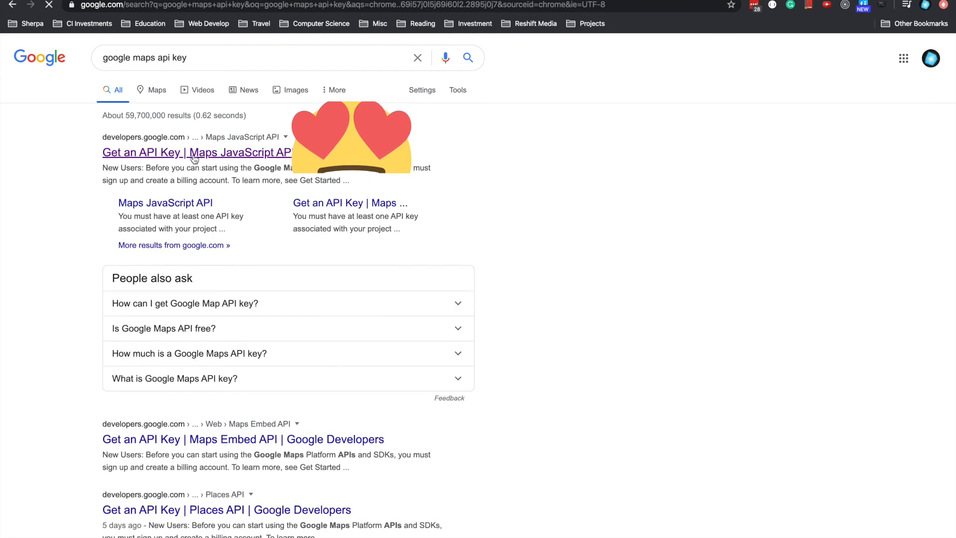
left_click(196, 152)
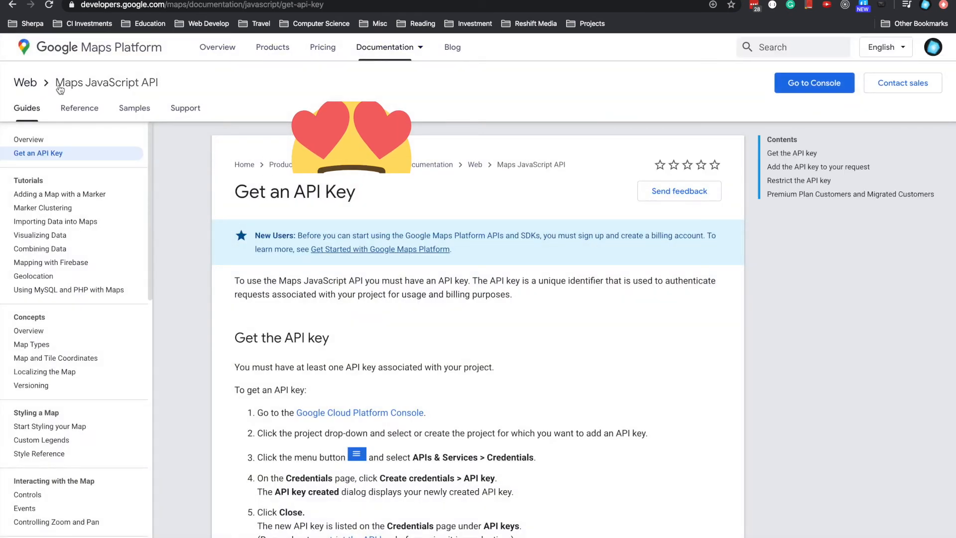
scroll("down", 3)
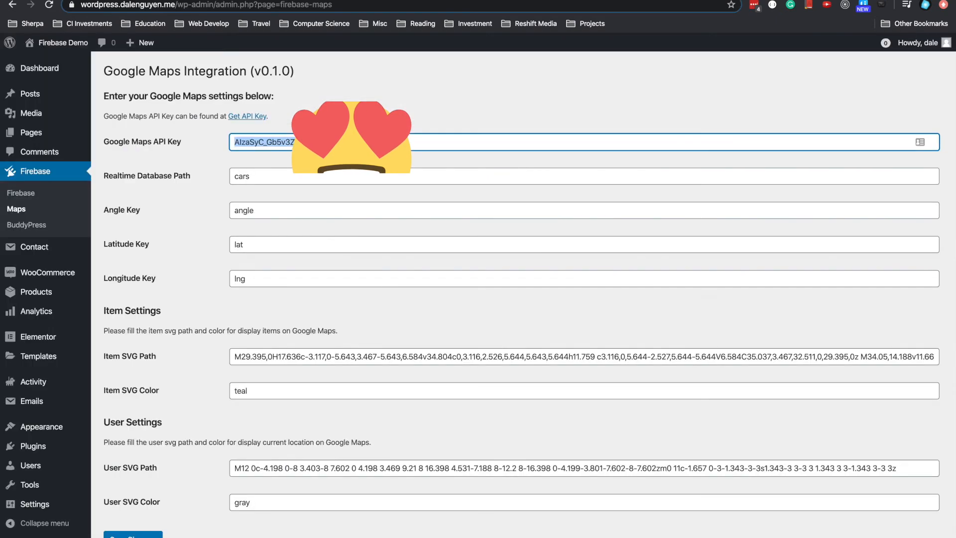
- Open Realtime Database in Firebase Console to show the cars data
left_click(427, 142)
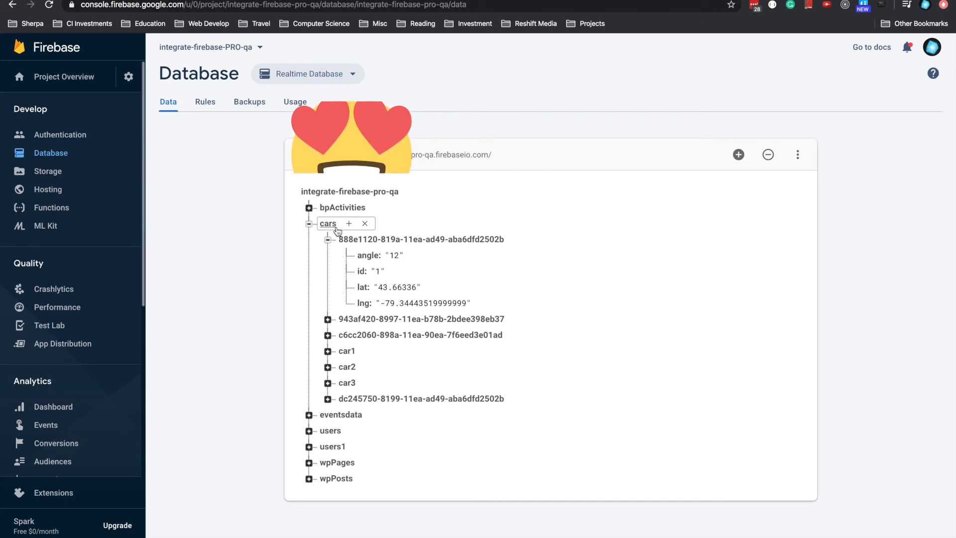
- Inspect the first car entry's angle, id and lng values under cars
left_click(421, 239)
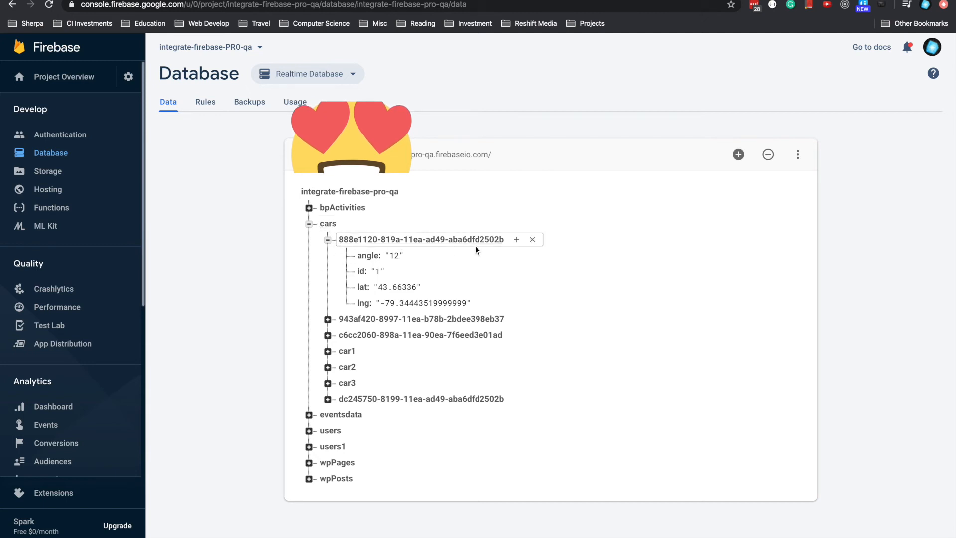
mouse_move(500, 243)
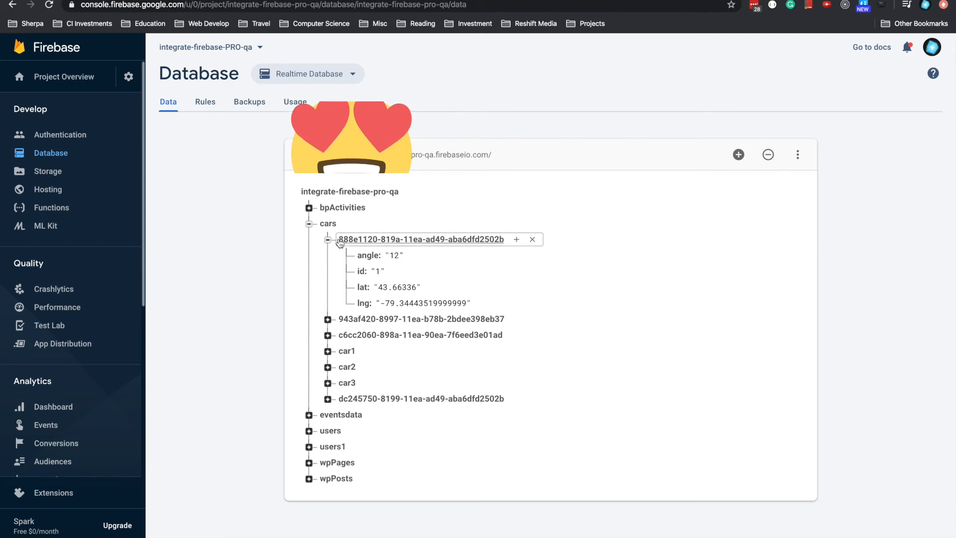
mouse_move(432, 244)
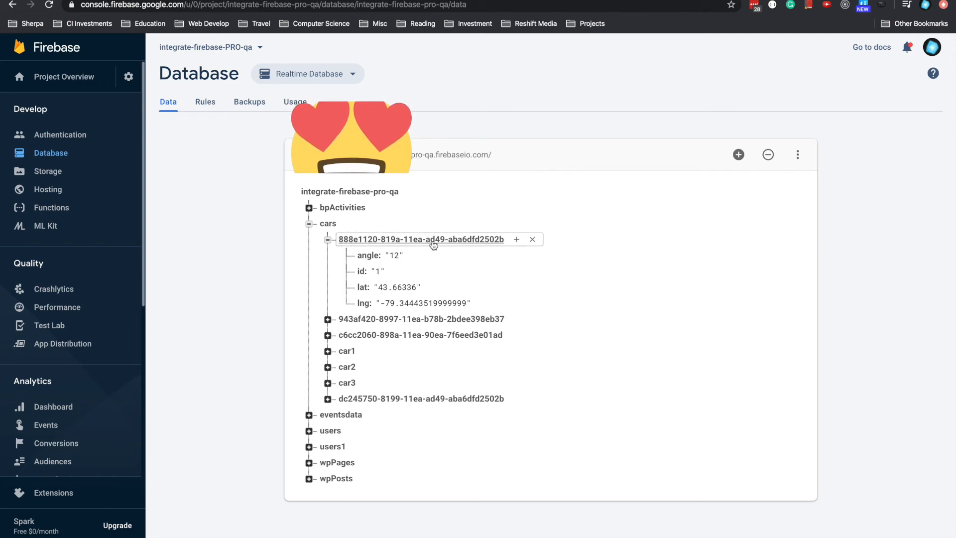
left_click(394, 255)
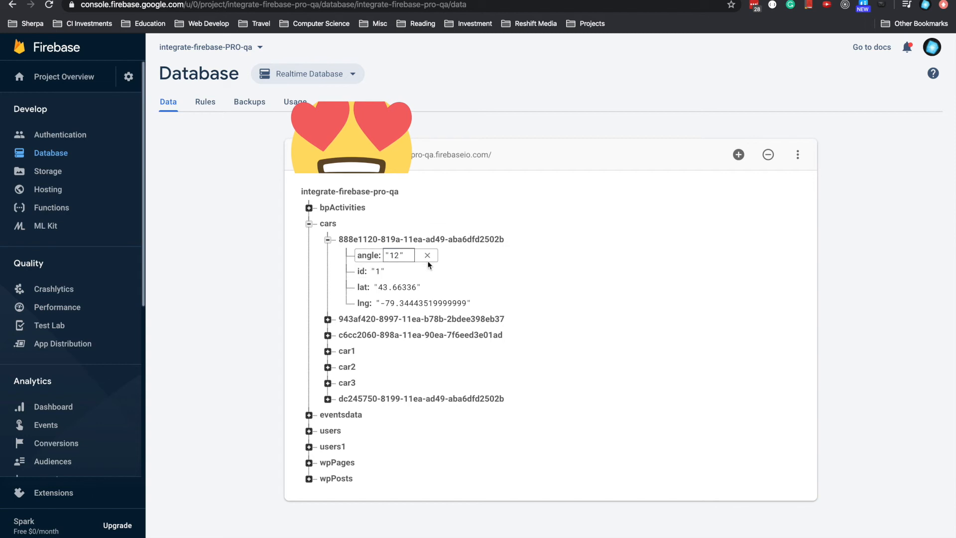
left_click(378, 271)
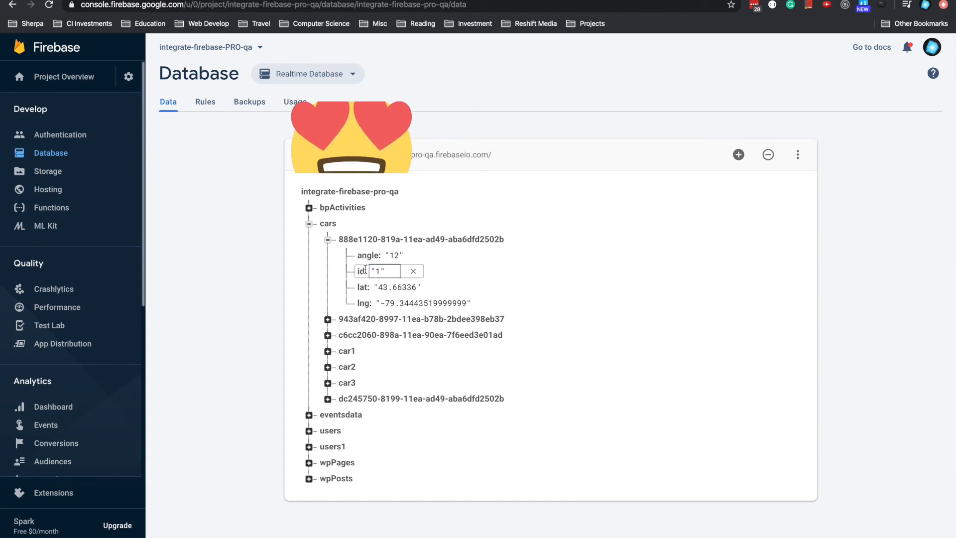
left_click(423, 303)
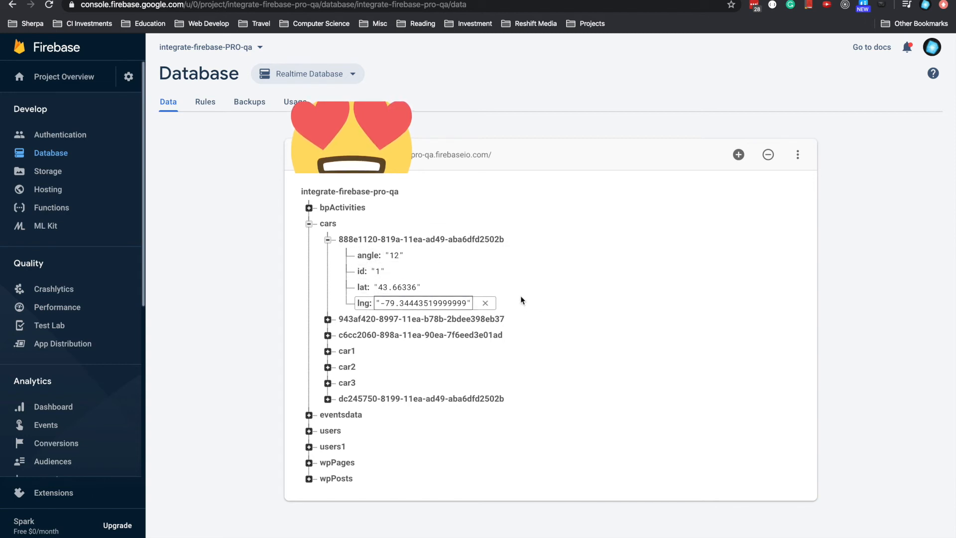
mouse_move(526, 304)
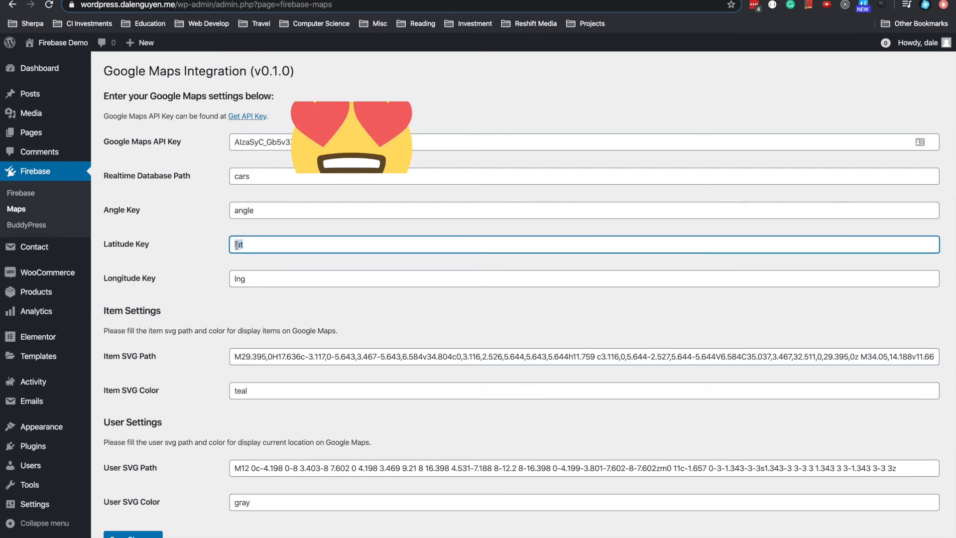
- Change the Latitude Key to 'latitude', then revert it to 'lat'
left_click(244, 5)
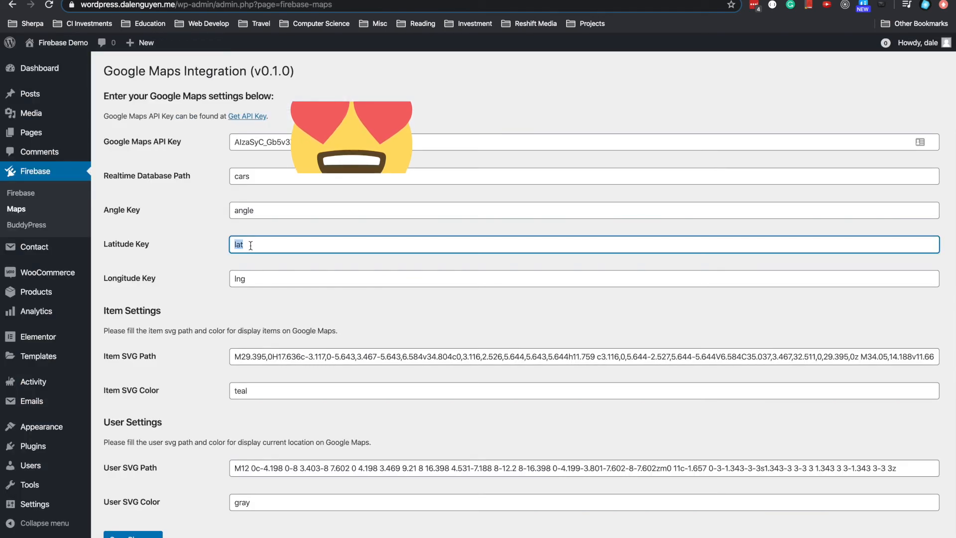
type("latitude")
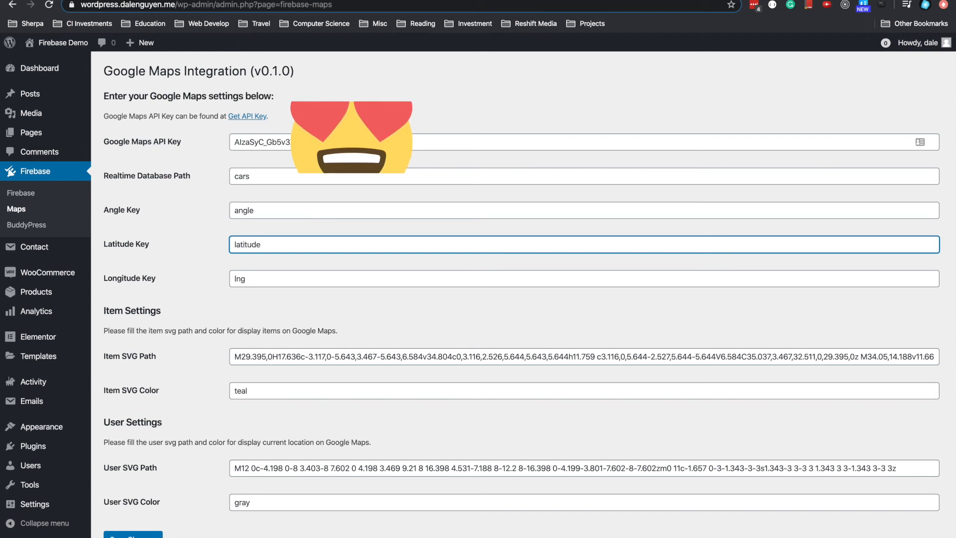
type("lat")
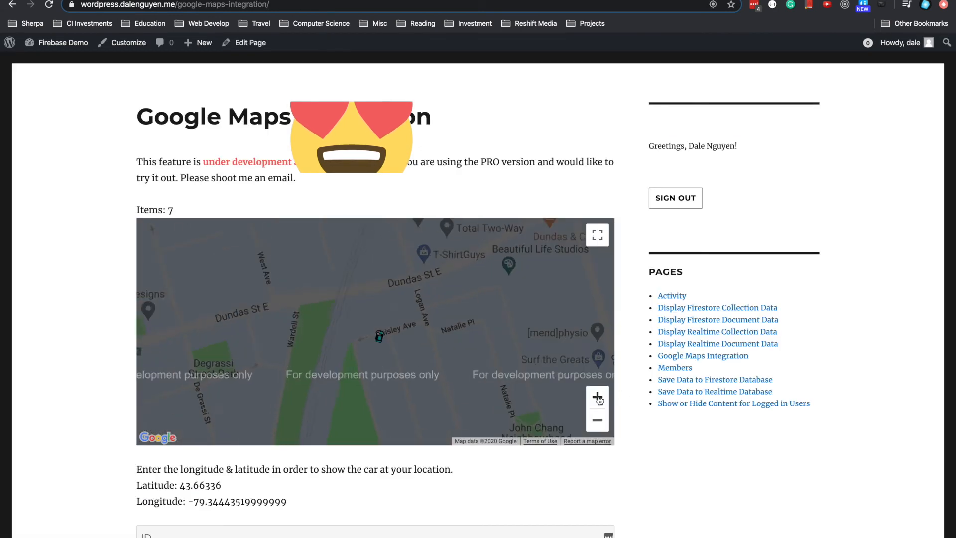
- Zoom in on the car markers and save the User SVG Color as red
left_click(597, 396)
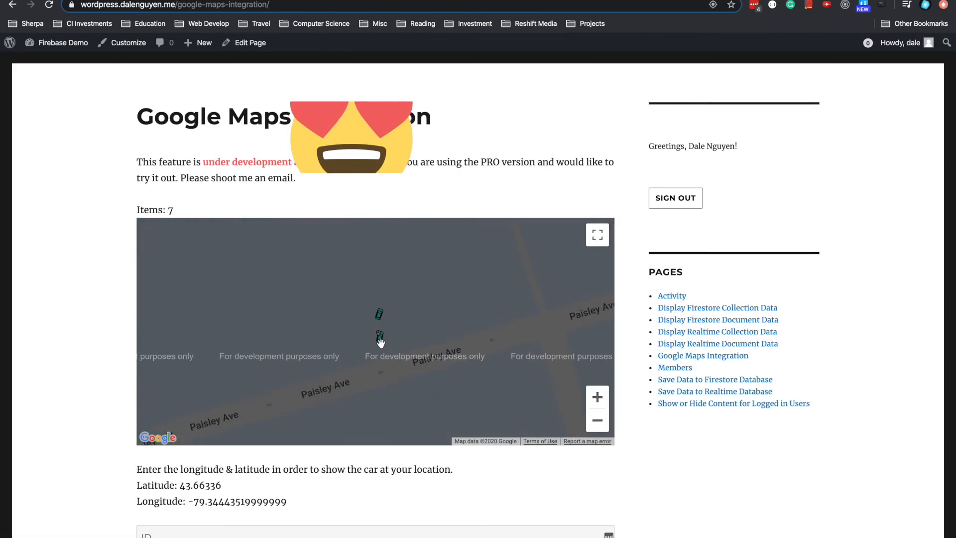
mouse_move(382, 347)
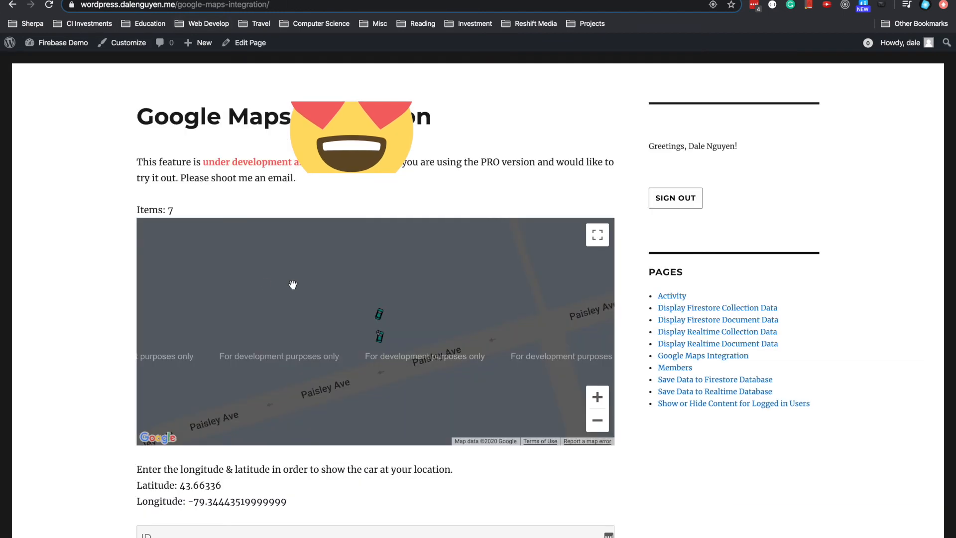
mouse_move(375, 336)
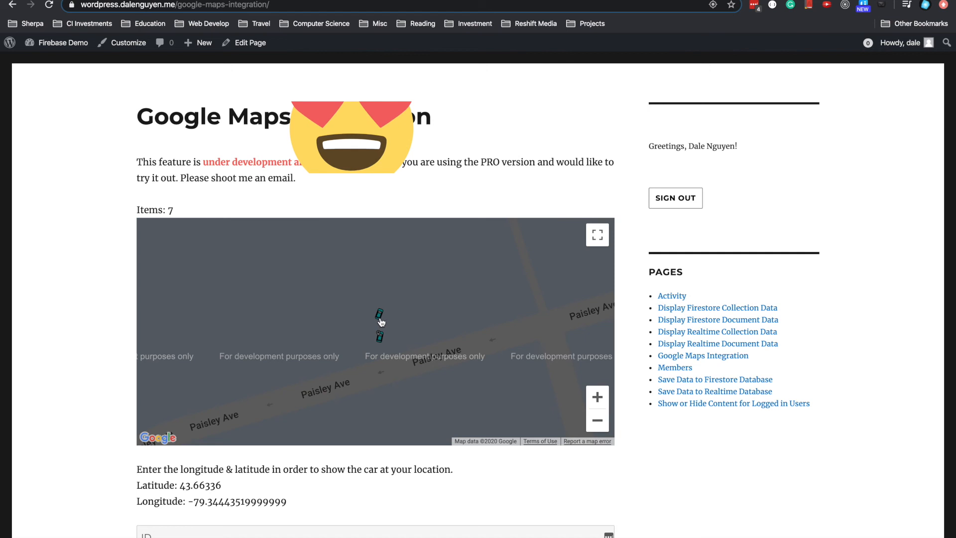
mouse_move(366, 355)
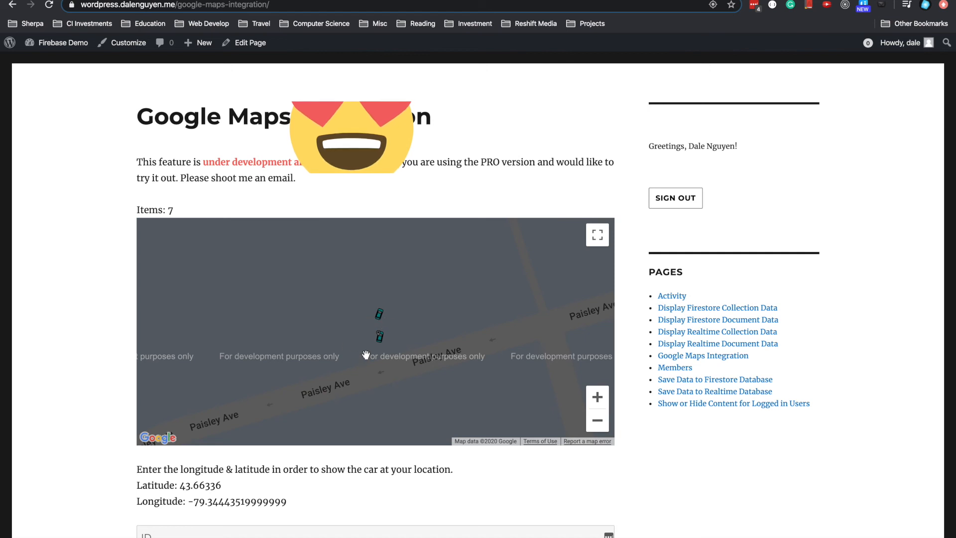
mouse_move(200, 102)
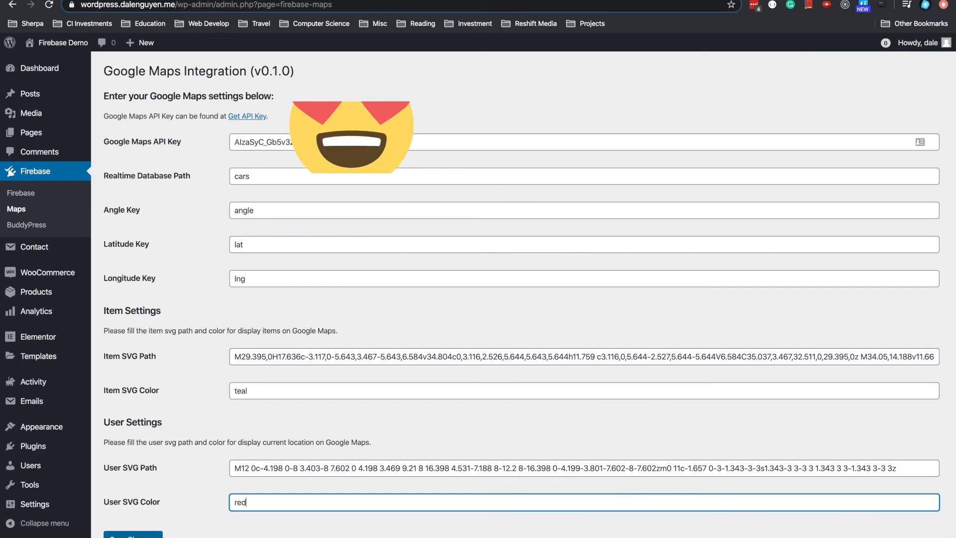
left_click(133, 535)
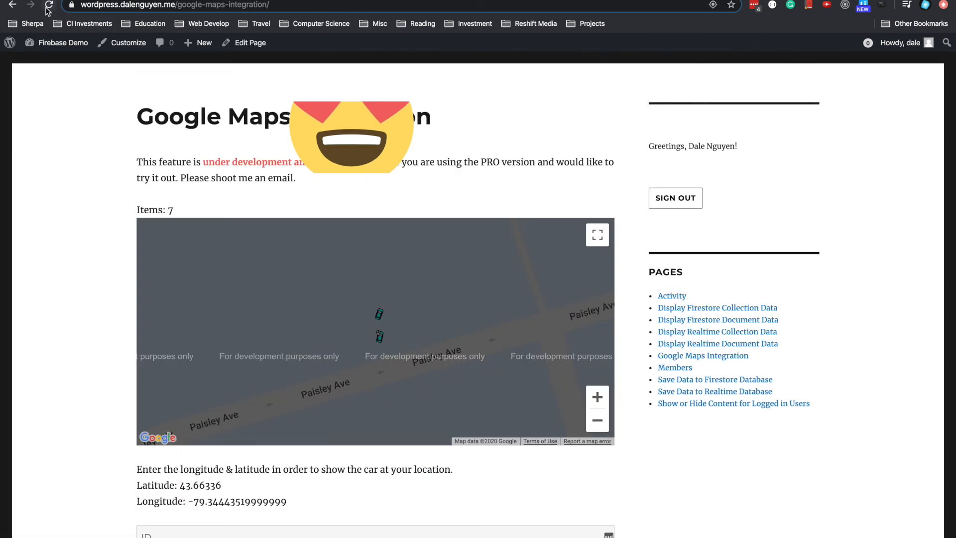
- Reload the map page, dismiss the Google Maps warning, and check the red location marker beside the teal car
left_click(49, 5)
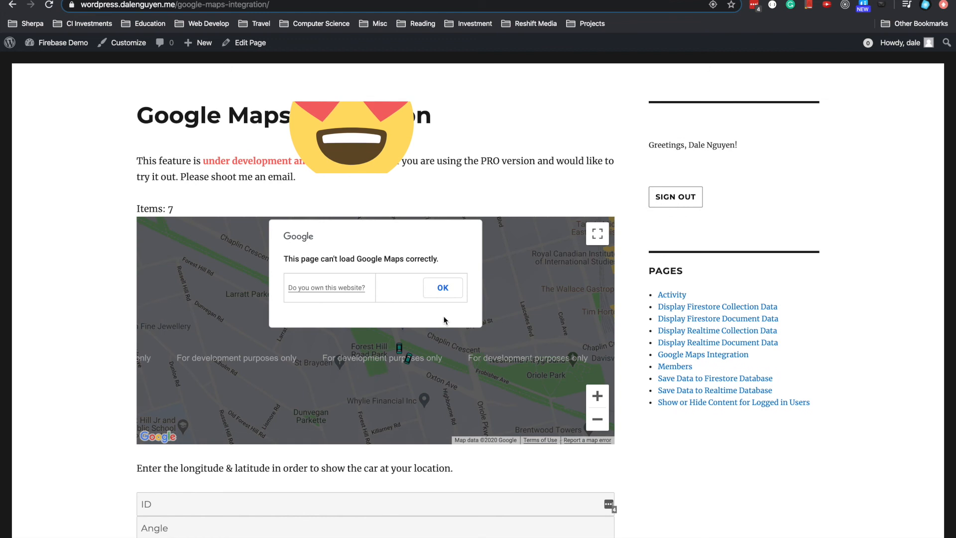
left_click(442, 287)
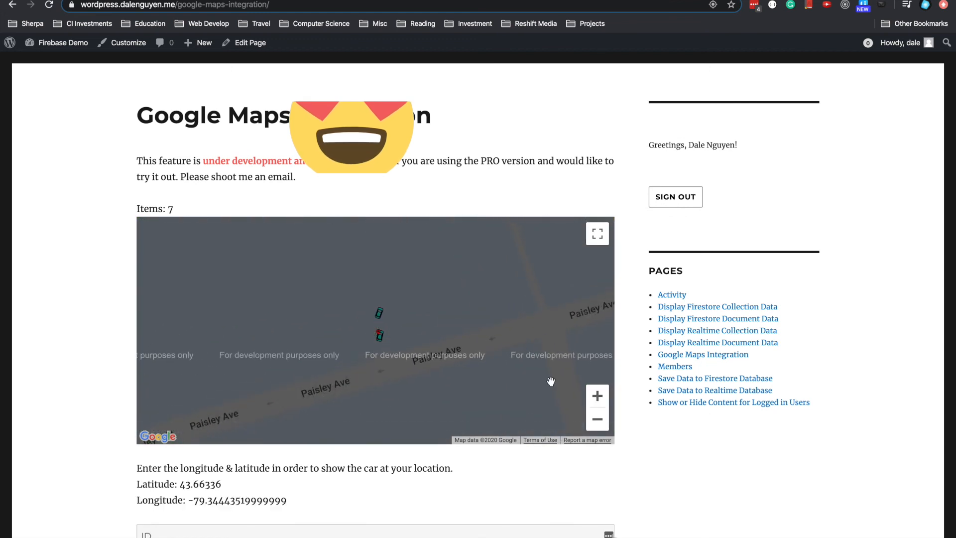
mouse_move(429, 330)
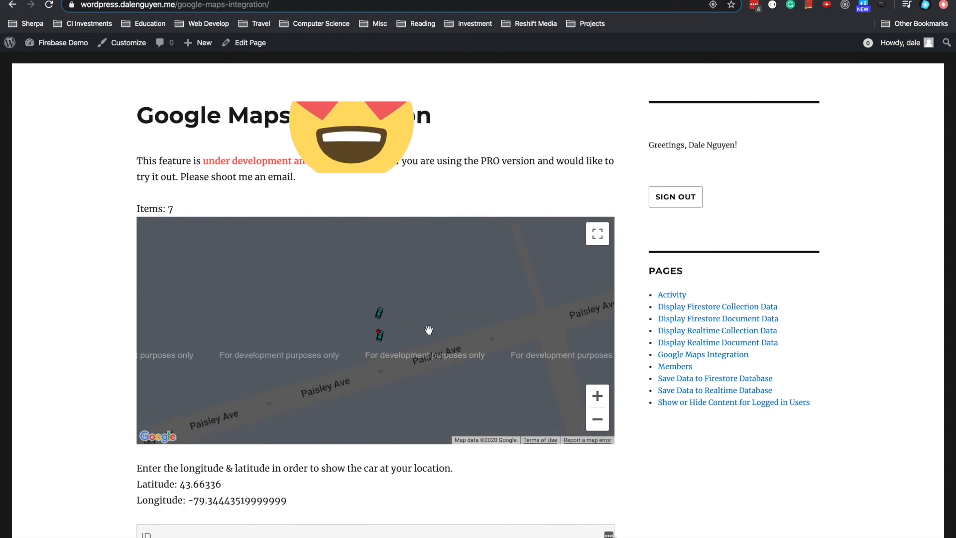
mouse_move(90, 443)
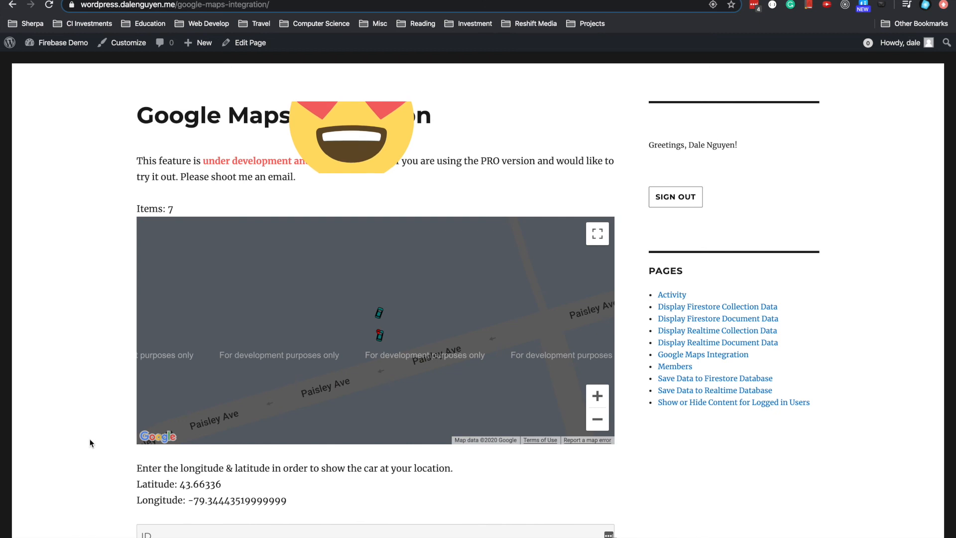
scroll("down", 3)
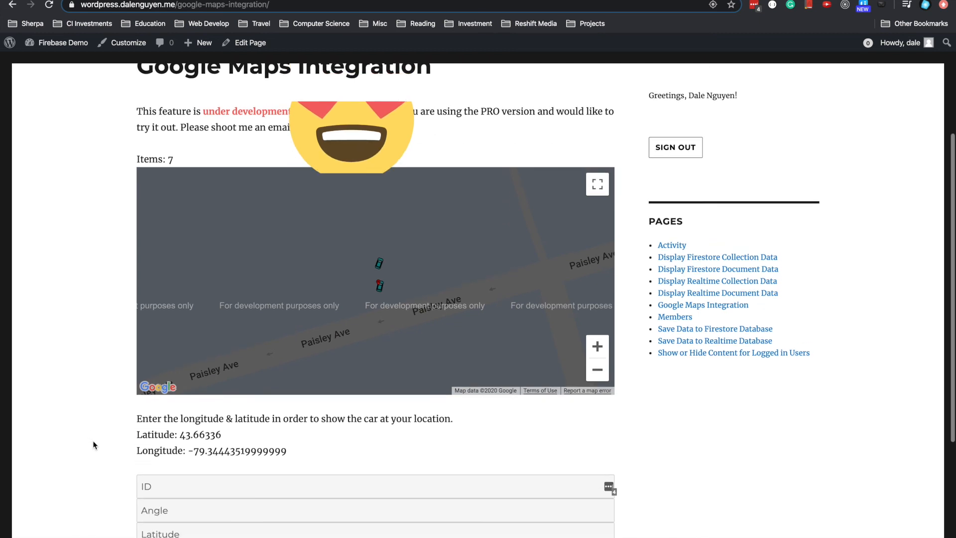
scroll("up", 3)
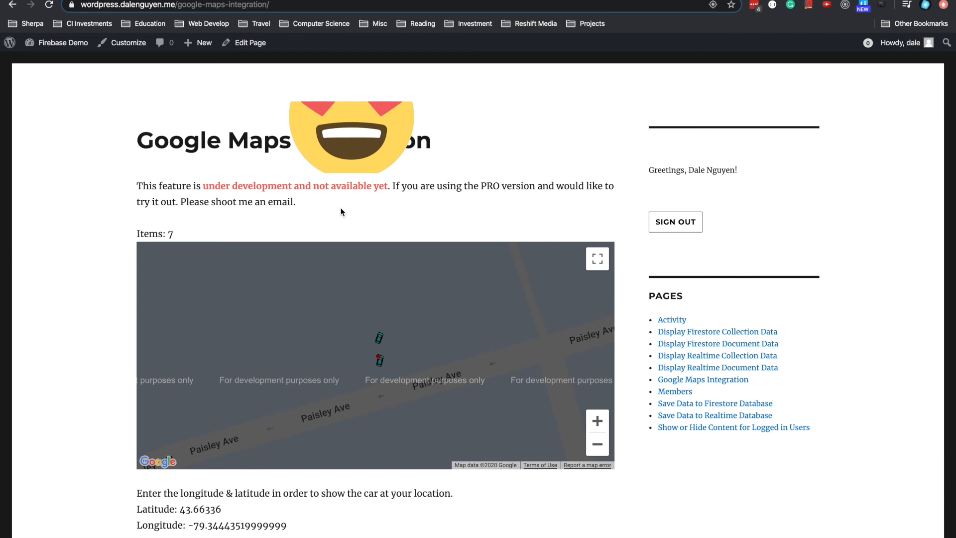
mouse_move(94, 237)
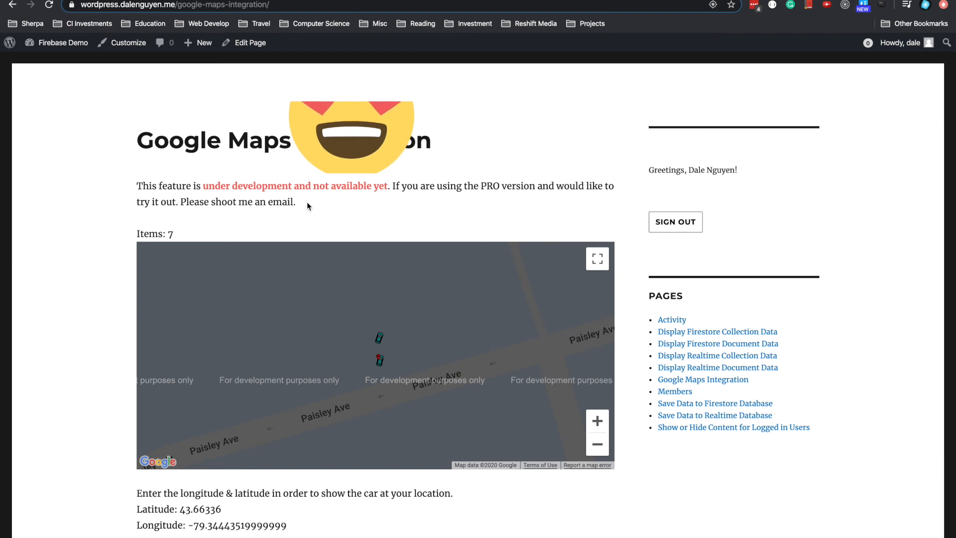
mouse_move(51, 400)
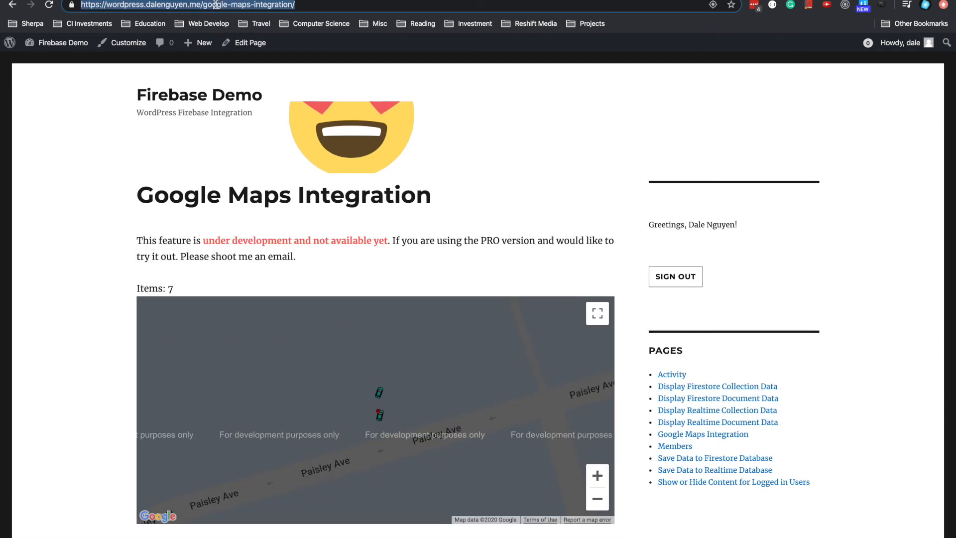
scroll("down", 3)
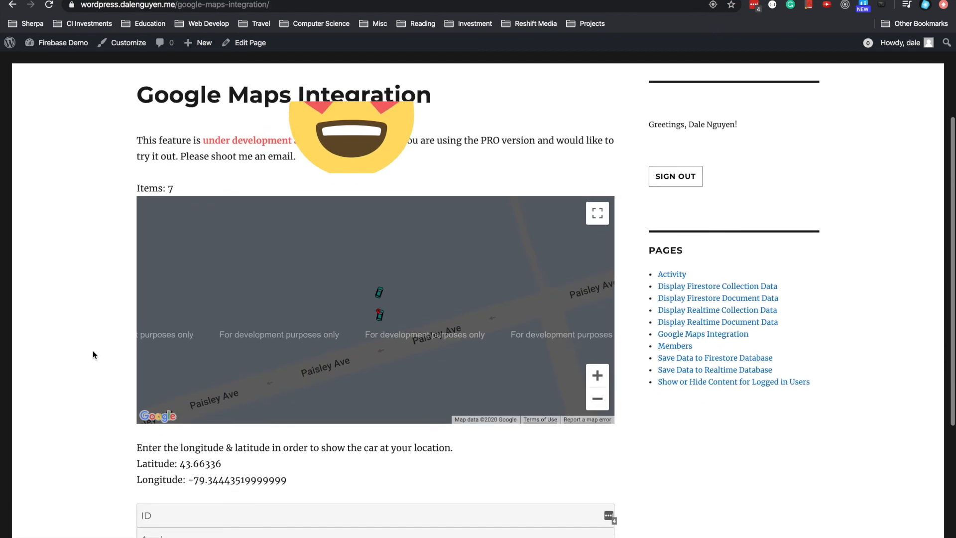
scroll("up", 3)
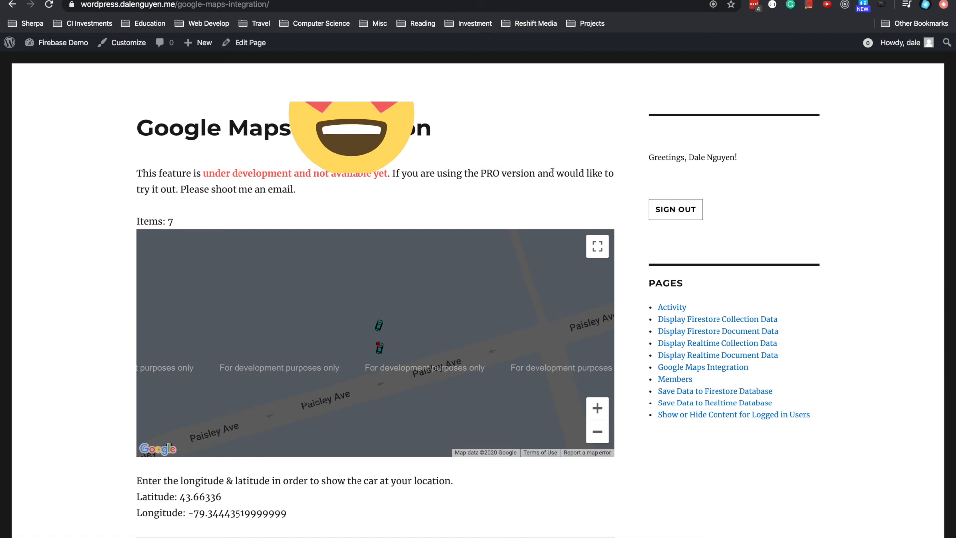
mouse_move(105, 372)
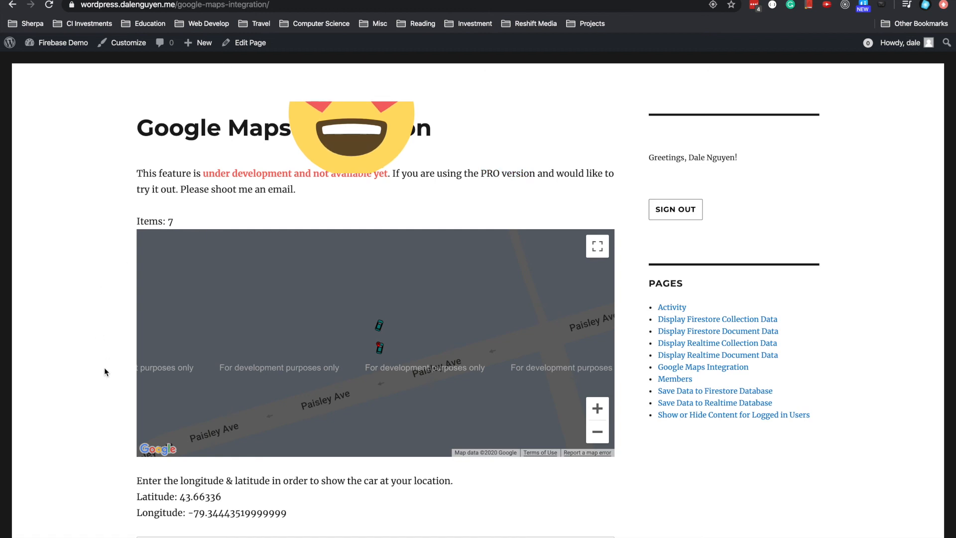
mouse_move(100, 384)
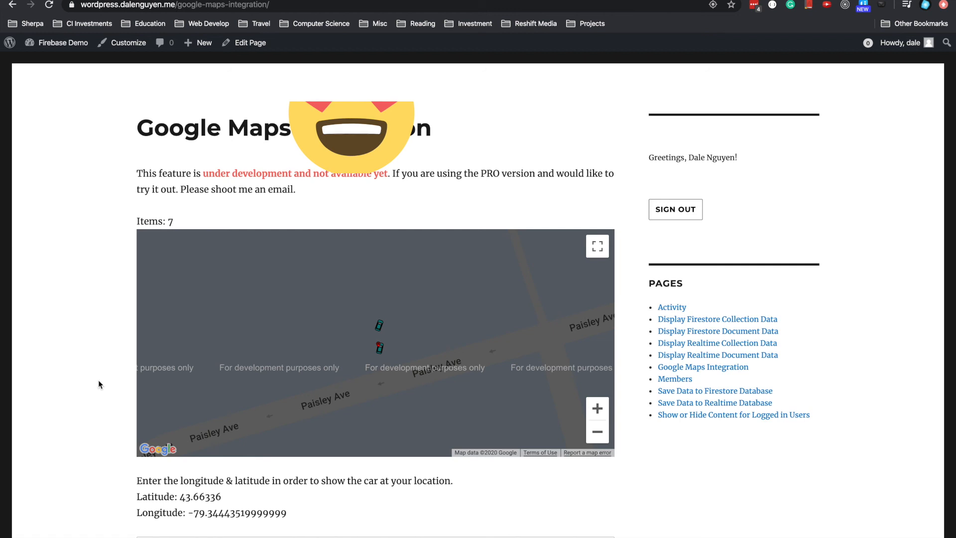
scroll("down", 3)
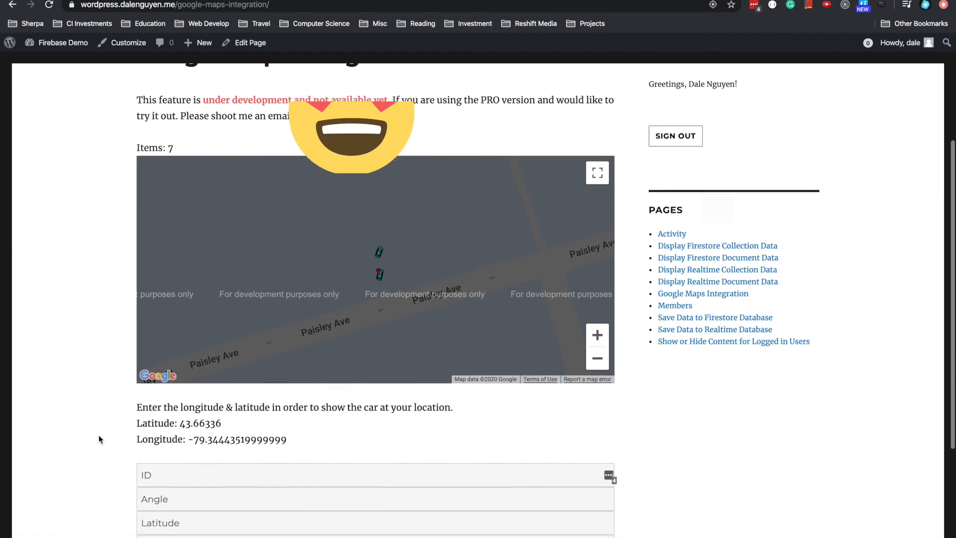
scroll("up", 3)
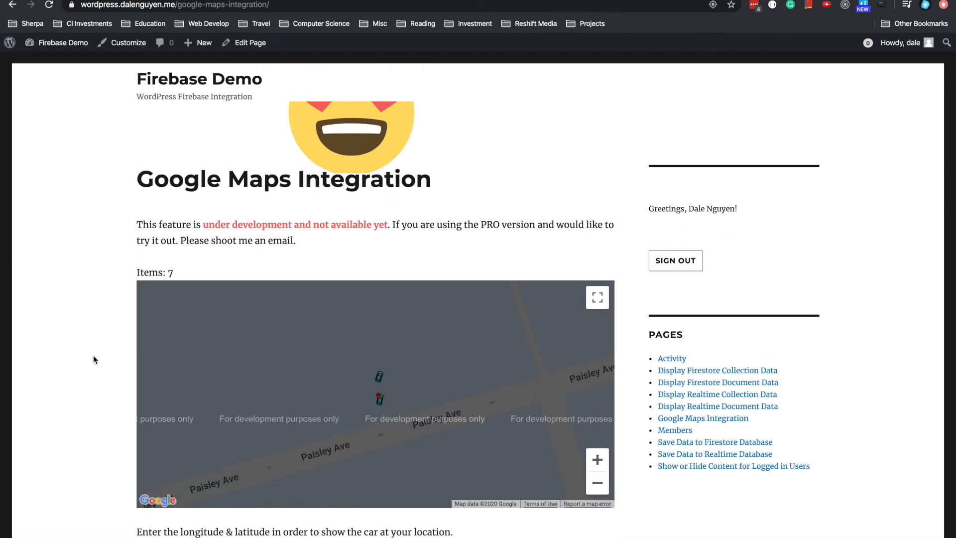